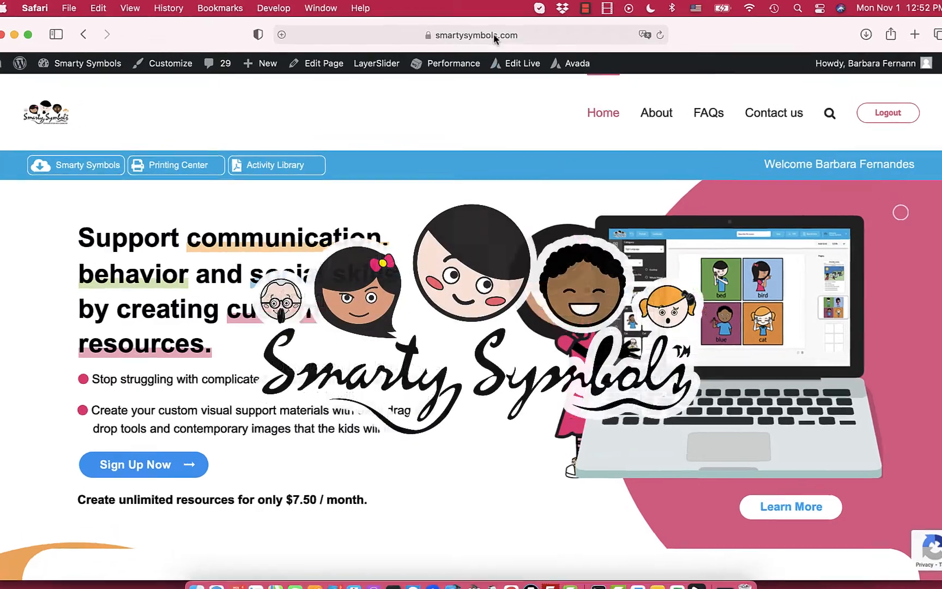
Filter to the Action Words category to list symbols like able, aboard, absorb and abuse
left_click(475, 35)
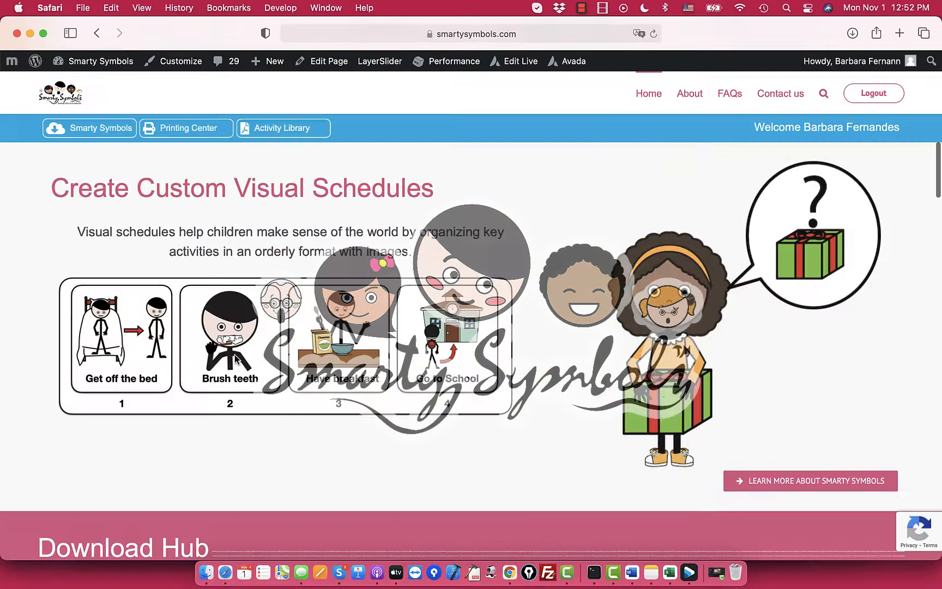
scroll("down", 3)
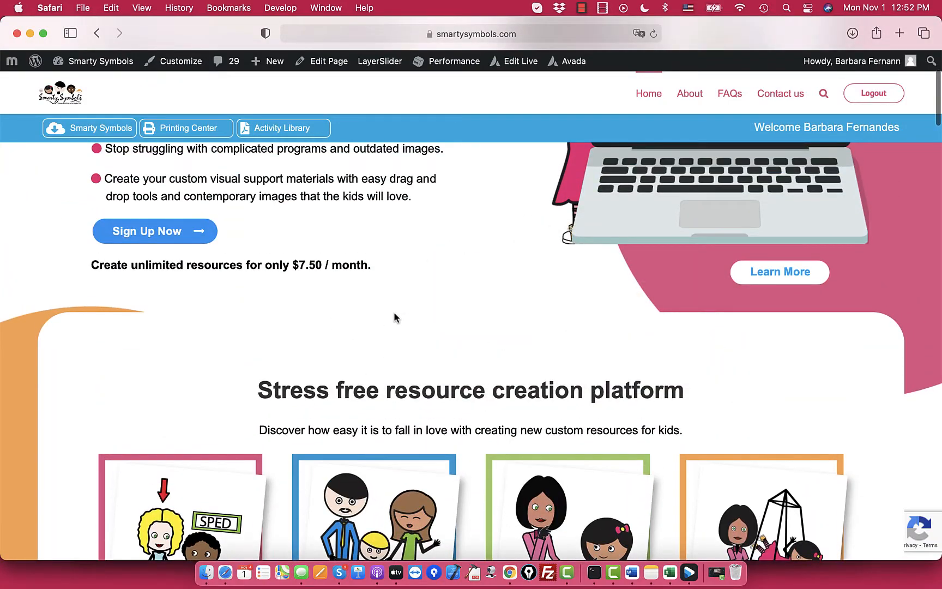
scroll("up", 3)
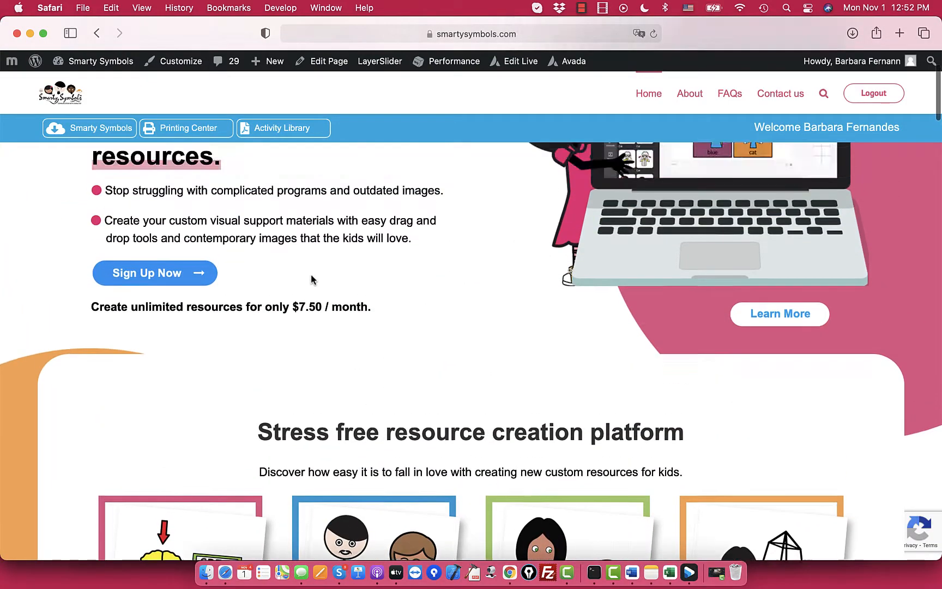
scroll("up", 3)
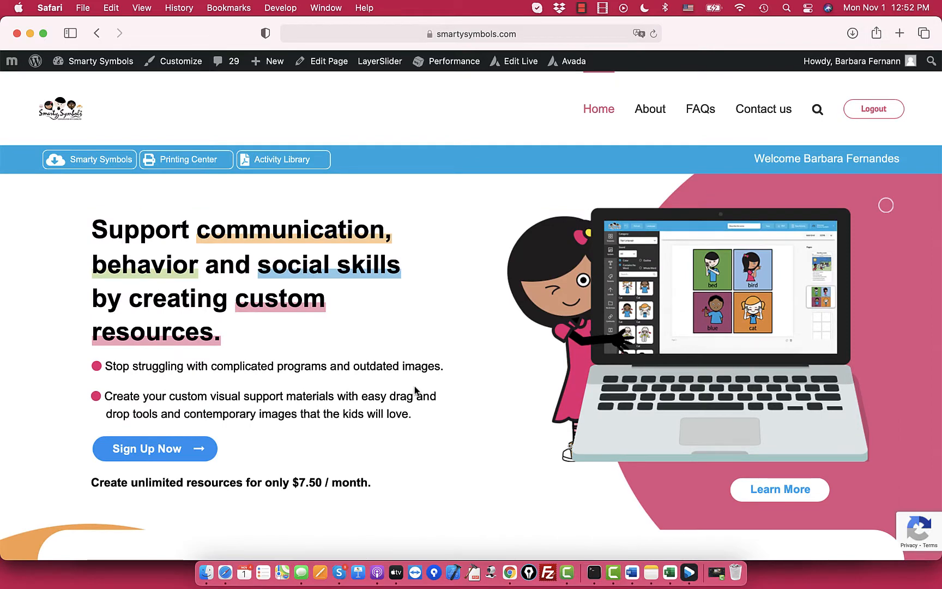
mouse_move(107, 191)
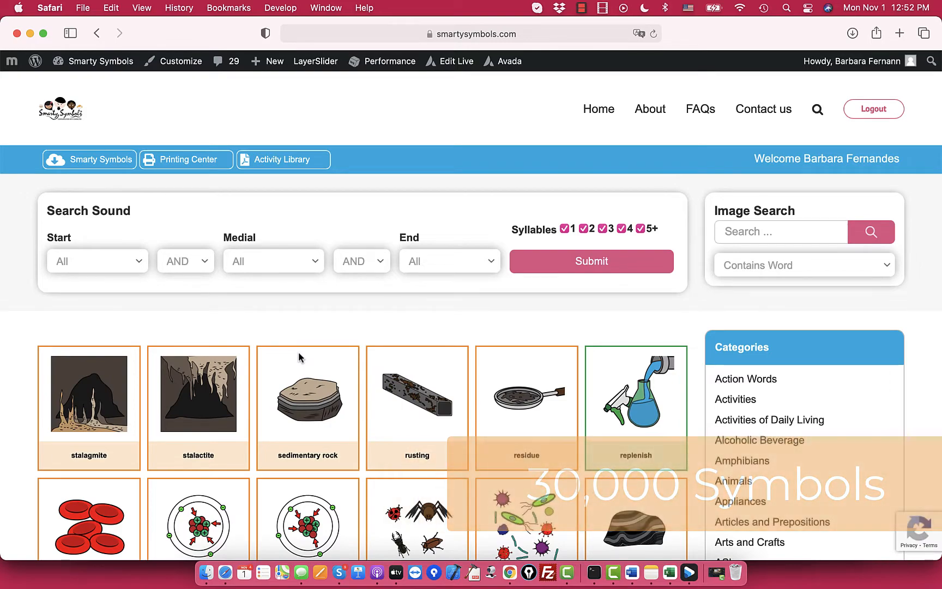
scroll("down", 3)
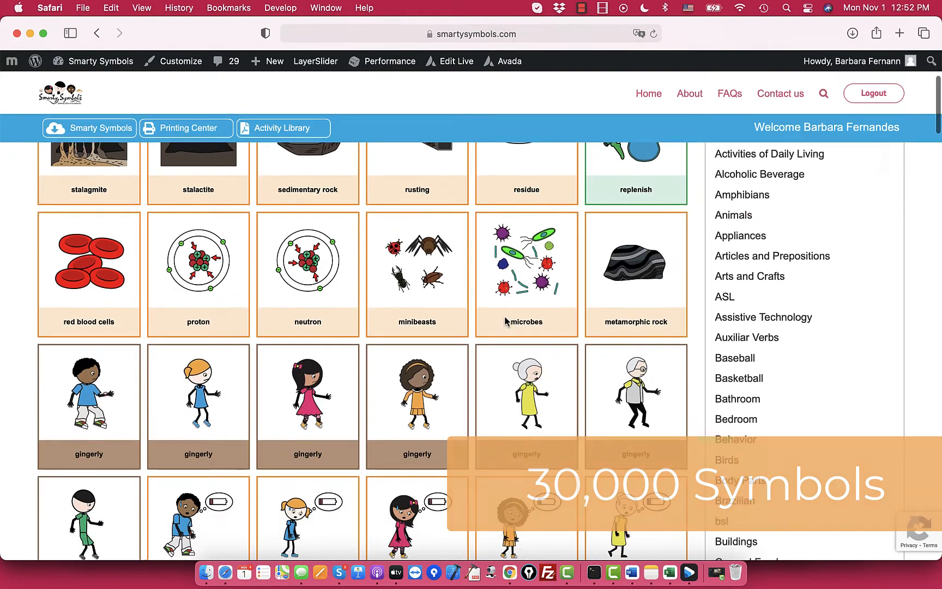
scroll("down", 3)
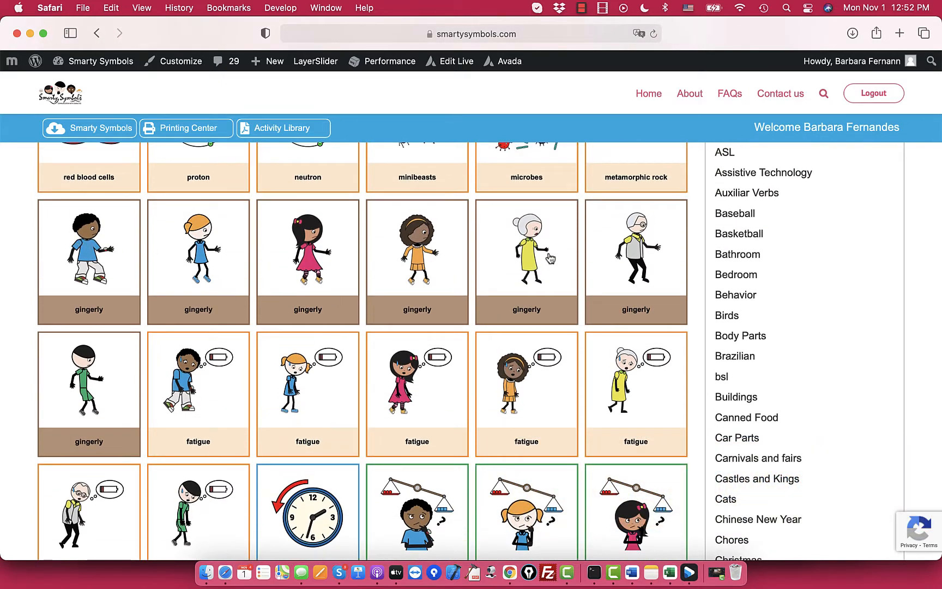
mouse_move(319, 300)
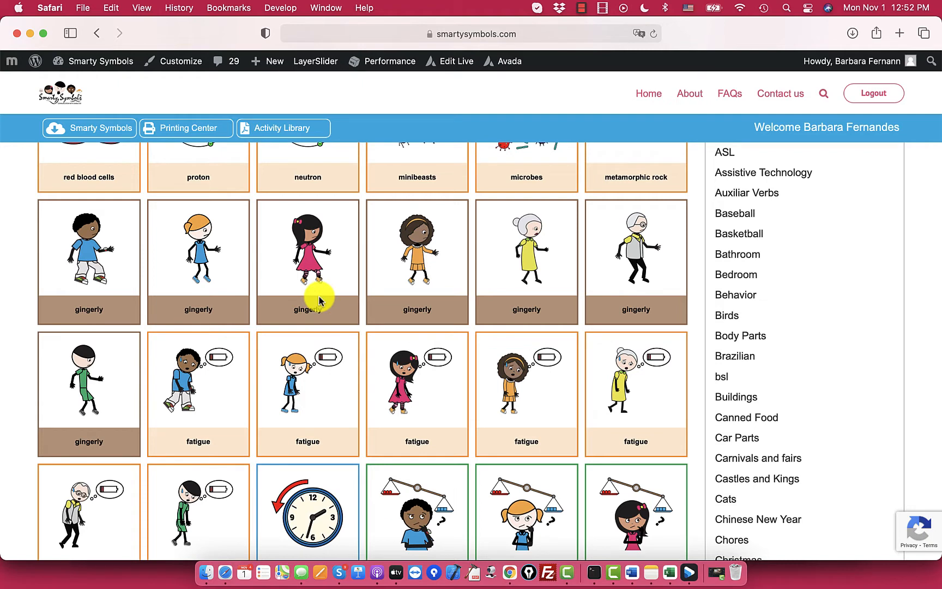
mouse_move(319, 302)
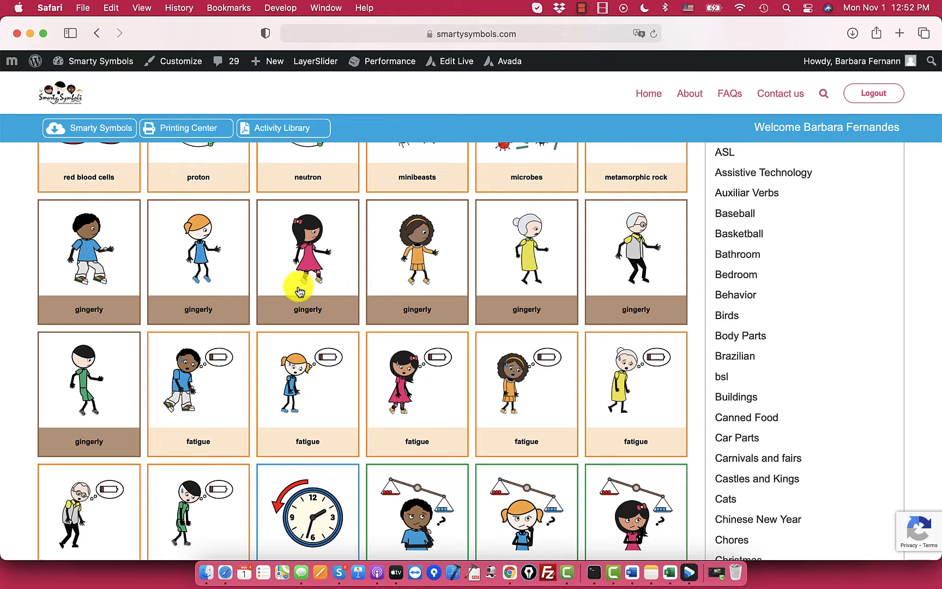
scroll("down", 3)
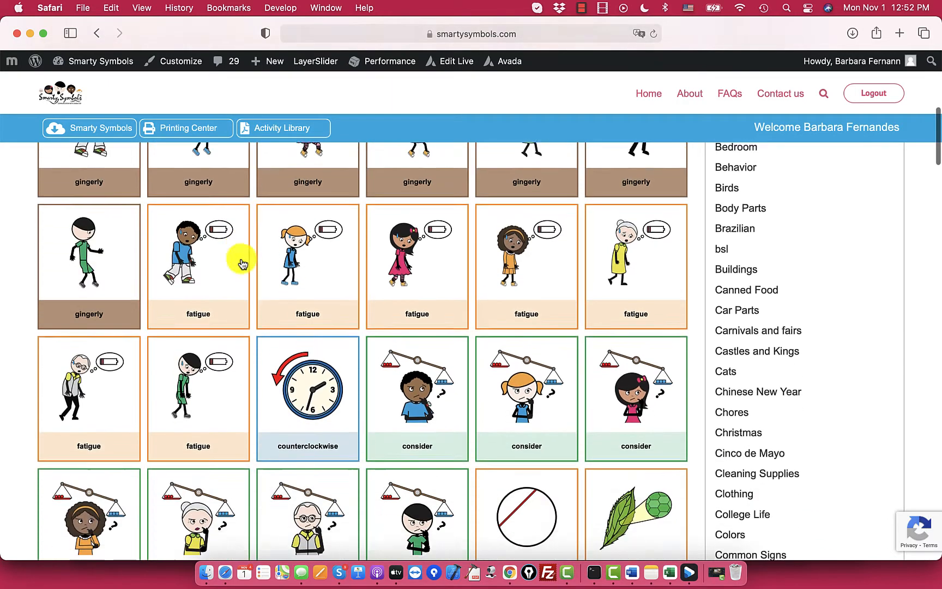
scroll("down", 3)
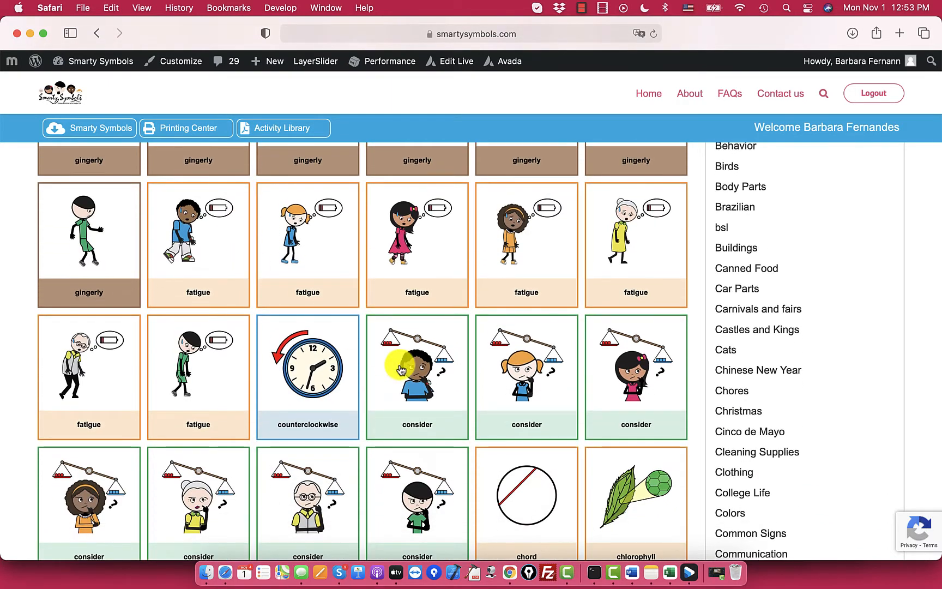
mouse_move(428, 422)
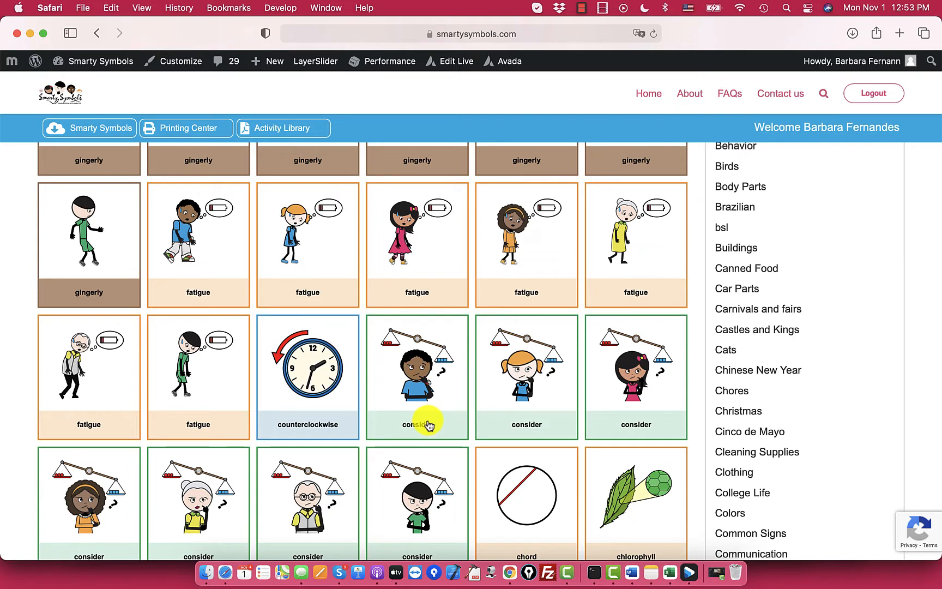
mouse_move(466, 429)
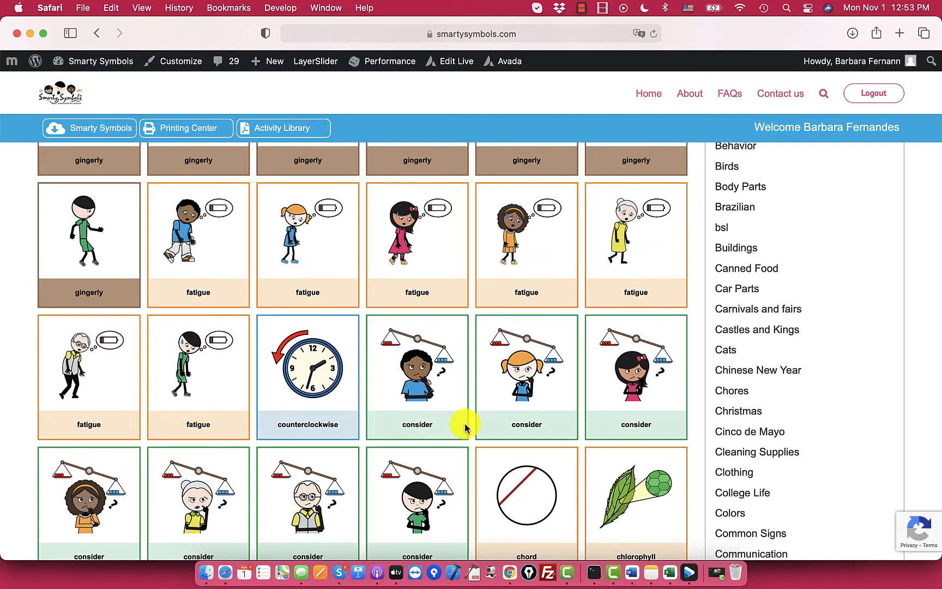
mouse_move(546, 433)
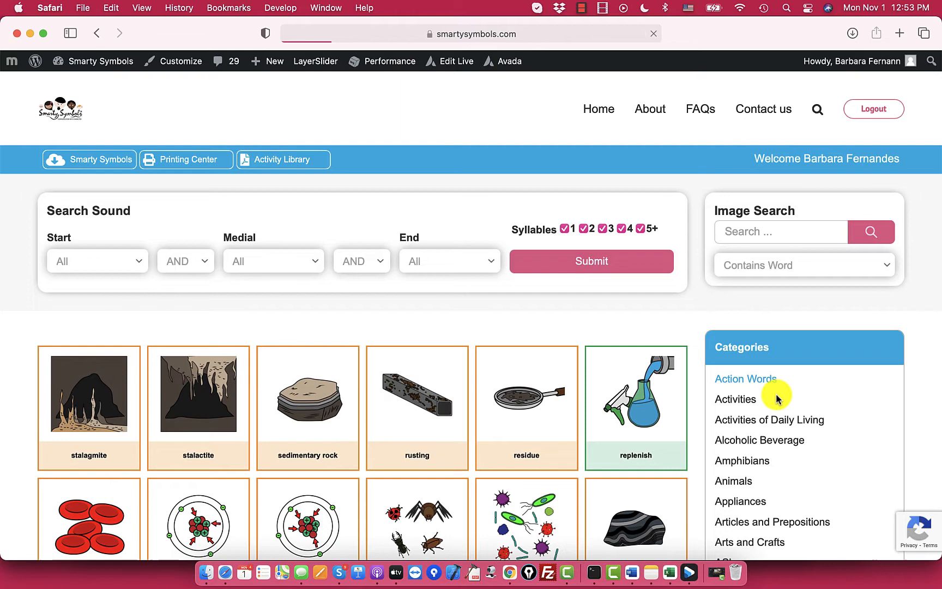
left_click(746, 379)
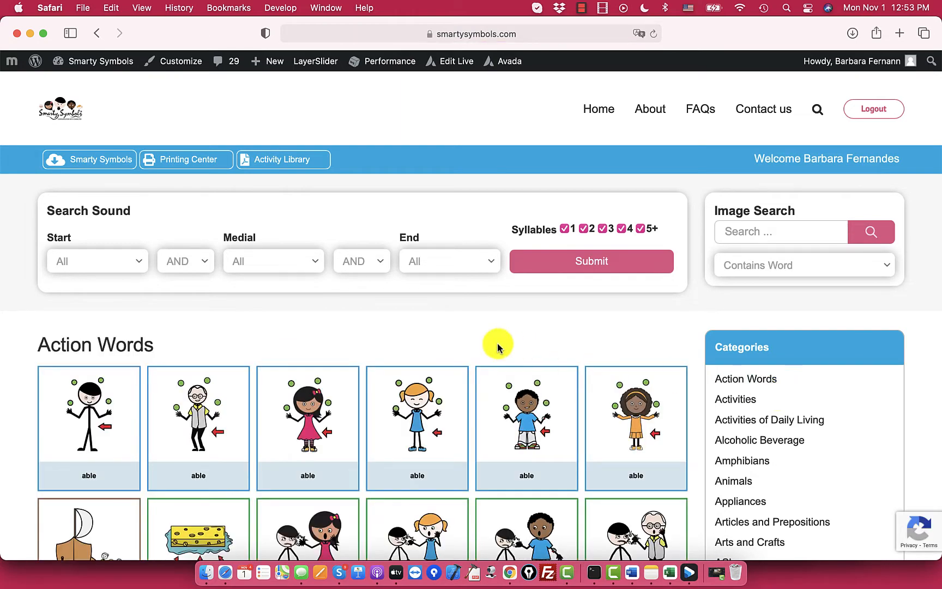
scroll("down", 3)
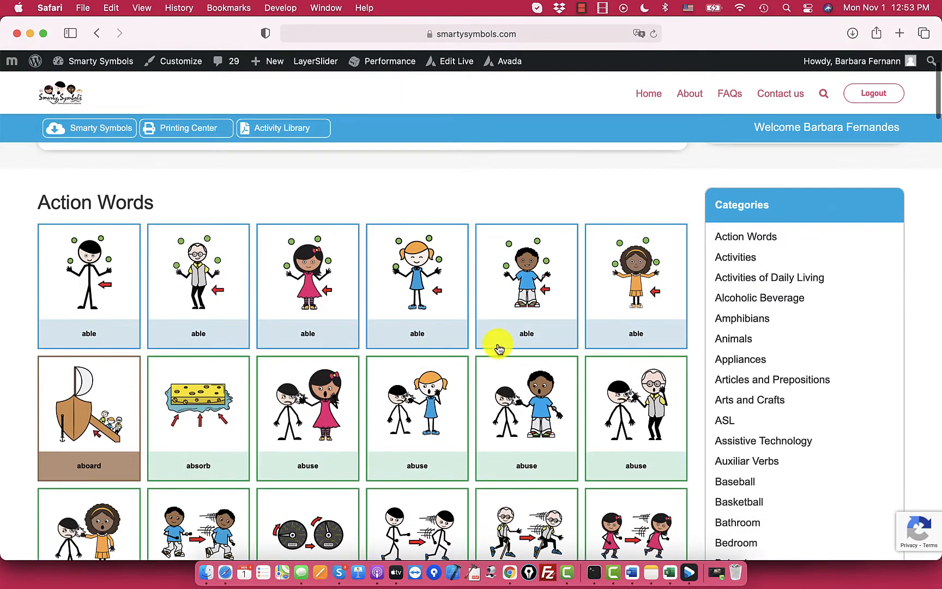
mouse_move(504, 343)
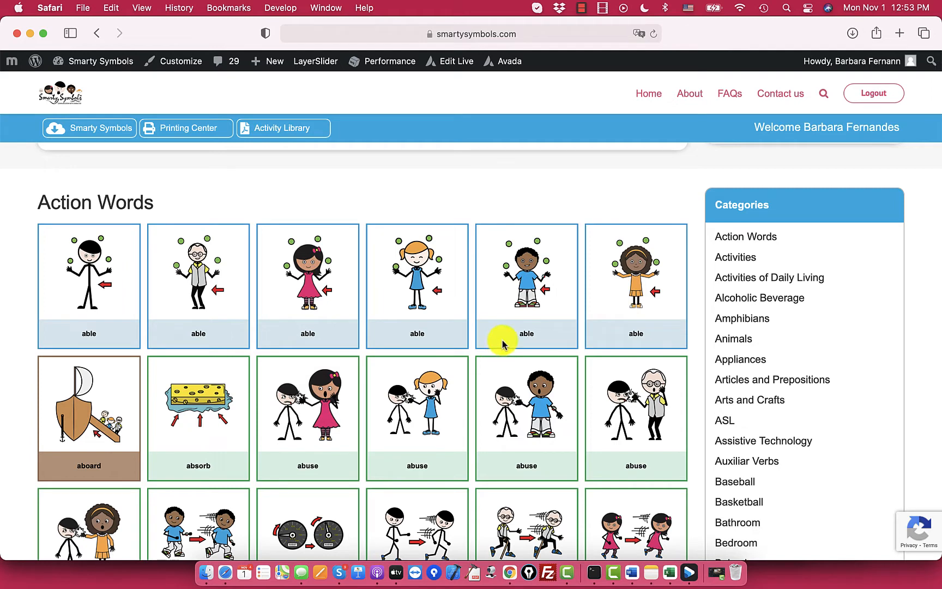
mouse_move(556, 304)
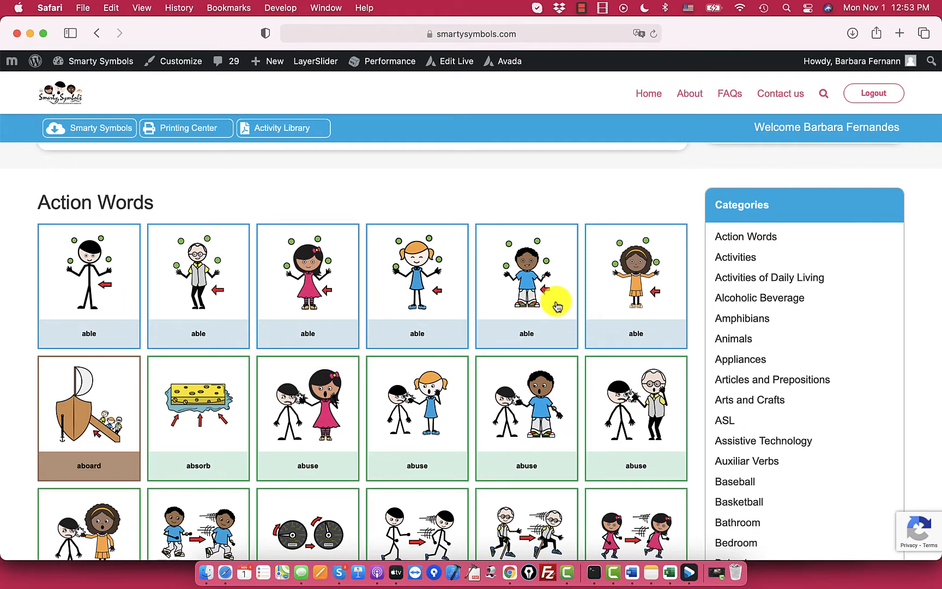
mouse_move(558, 306)
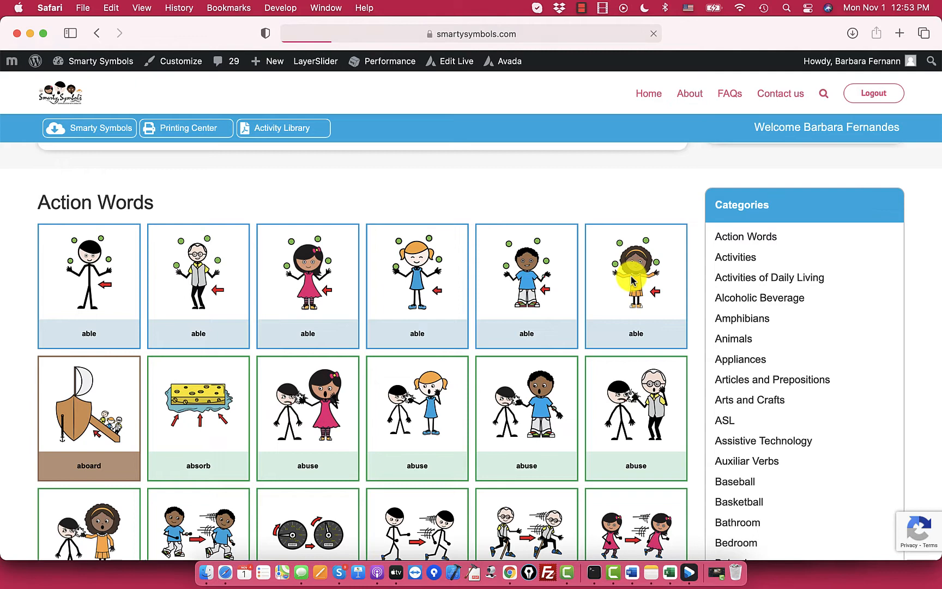
Open the juggling-girl 'able' symbol and switch to its black-and-white outline version
left_click(635, 269)
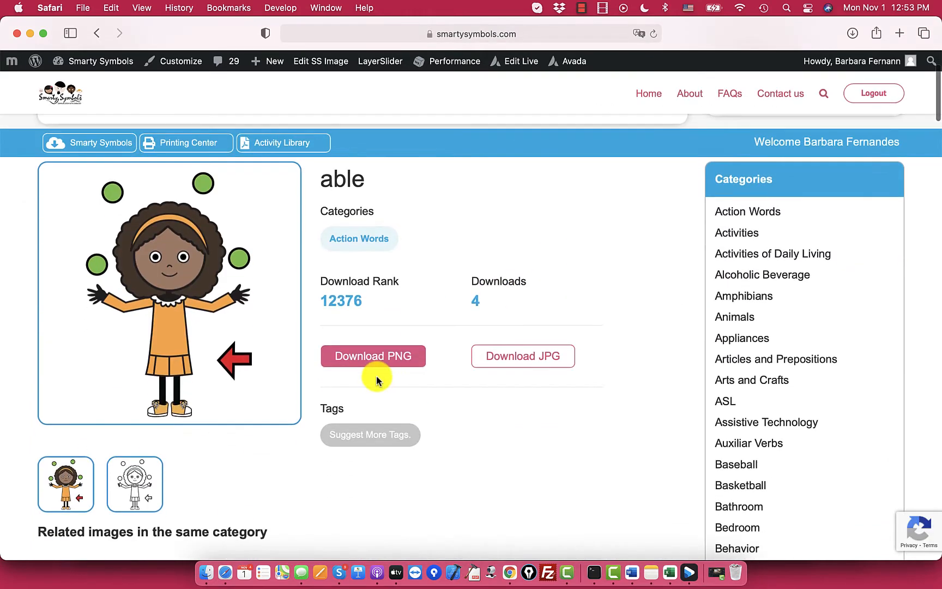
mouse_move(374, 344)
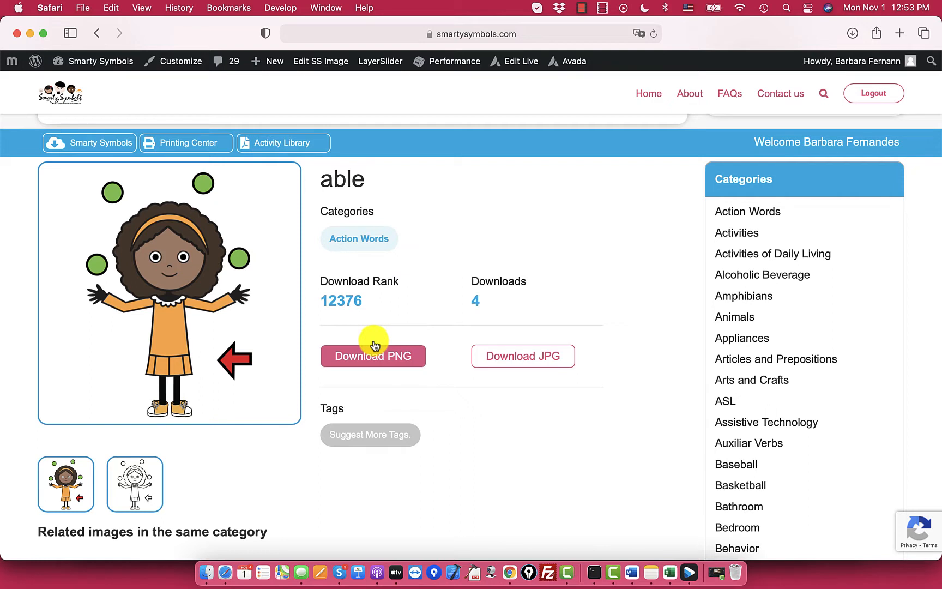
mouse_move(447, 379)
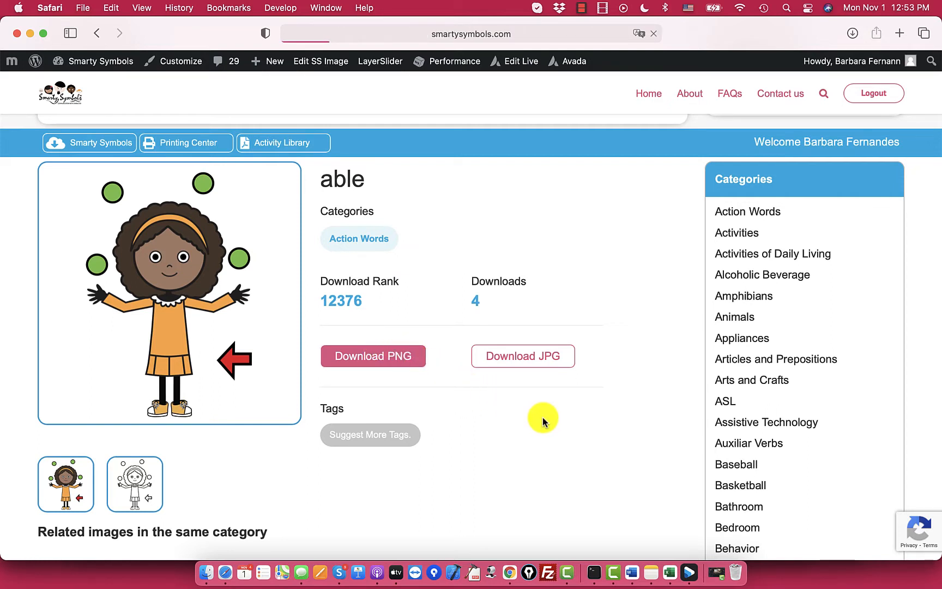
mouse_move(685, 259)
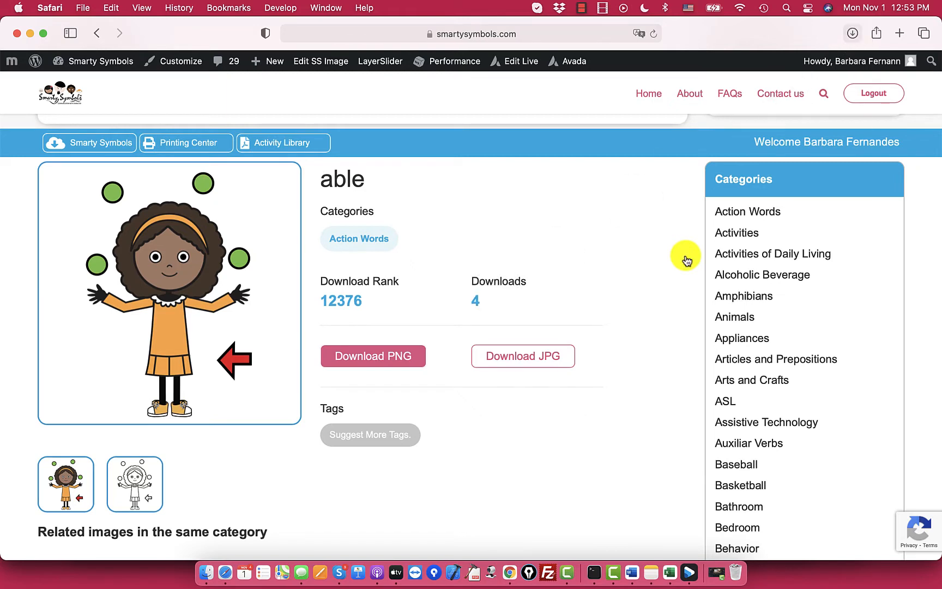
left_click(851, 34)
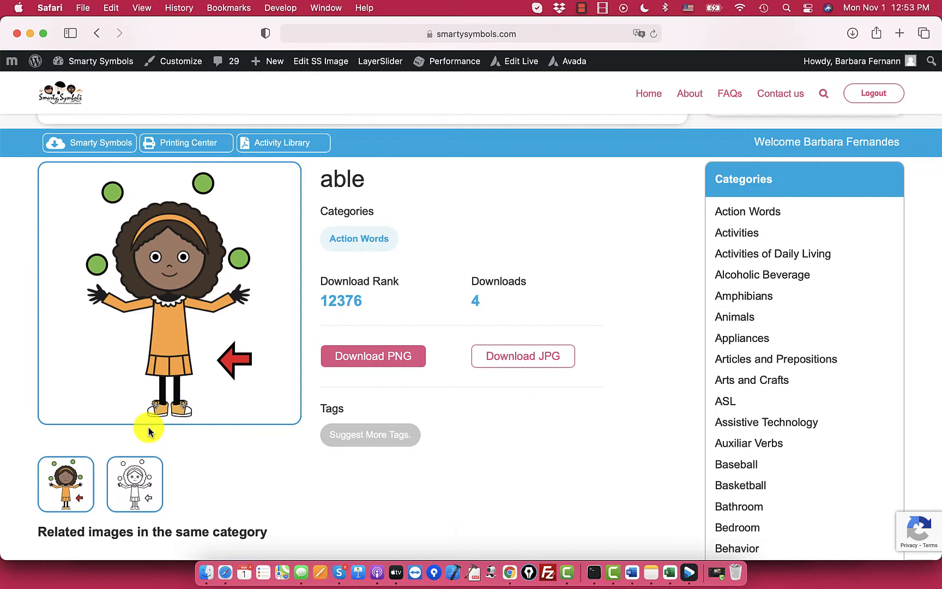
left_click(134, 484)
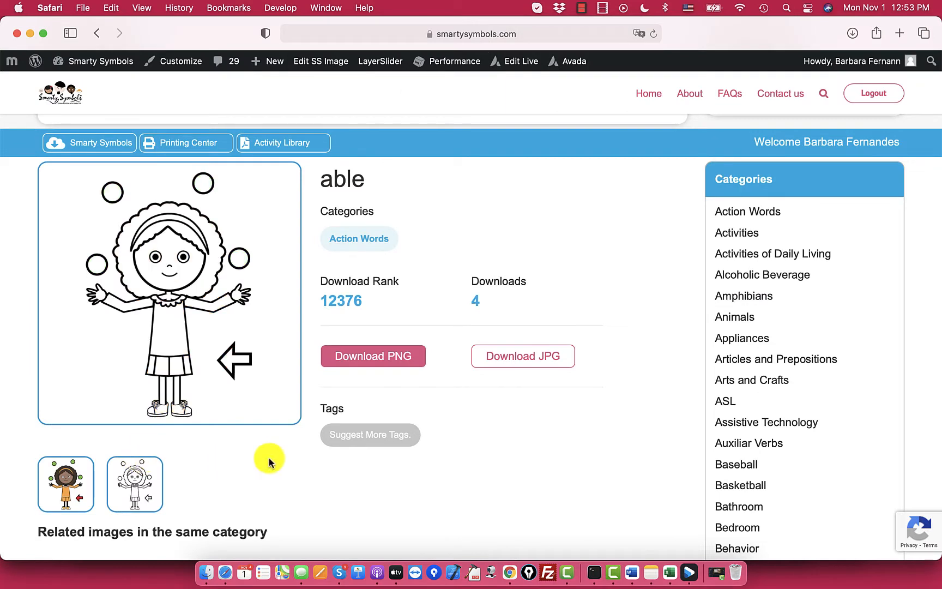
mouse_move(548, 461)
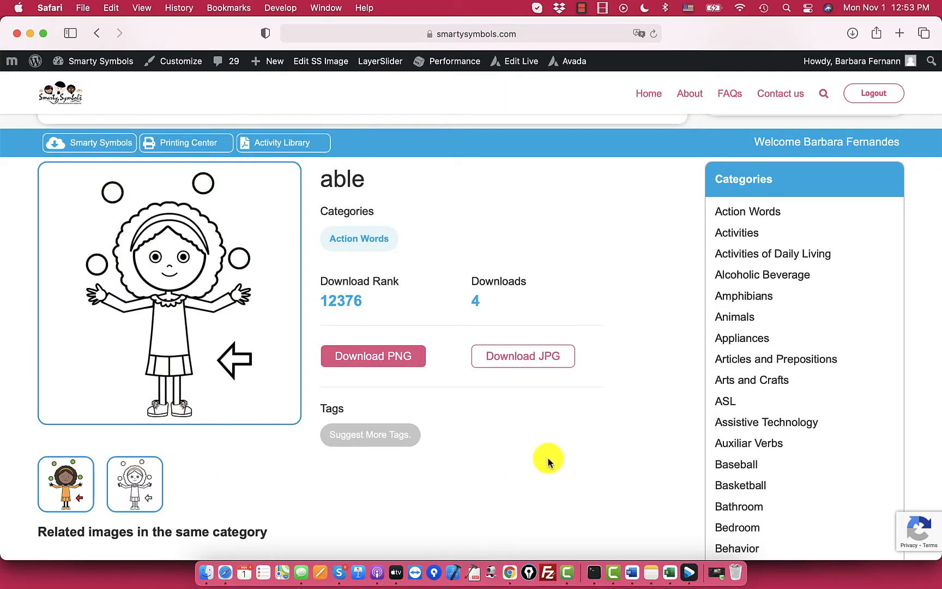
mouse_move(743, 295)
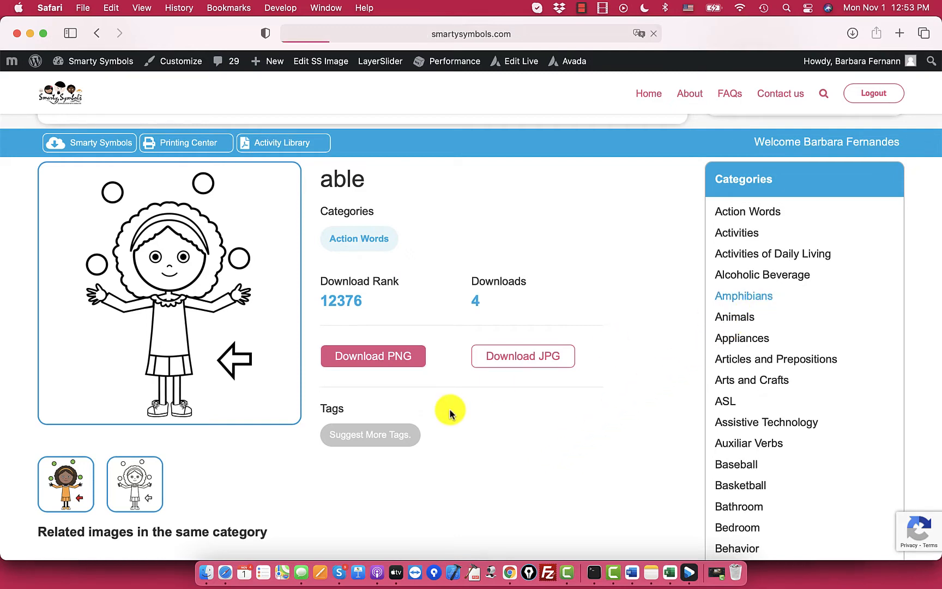
Open the bullfrog symbol from Amphibians and scroll through its categories, downloads and related images
left_click(744, 295)
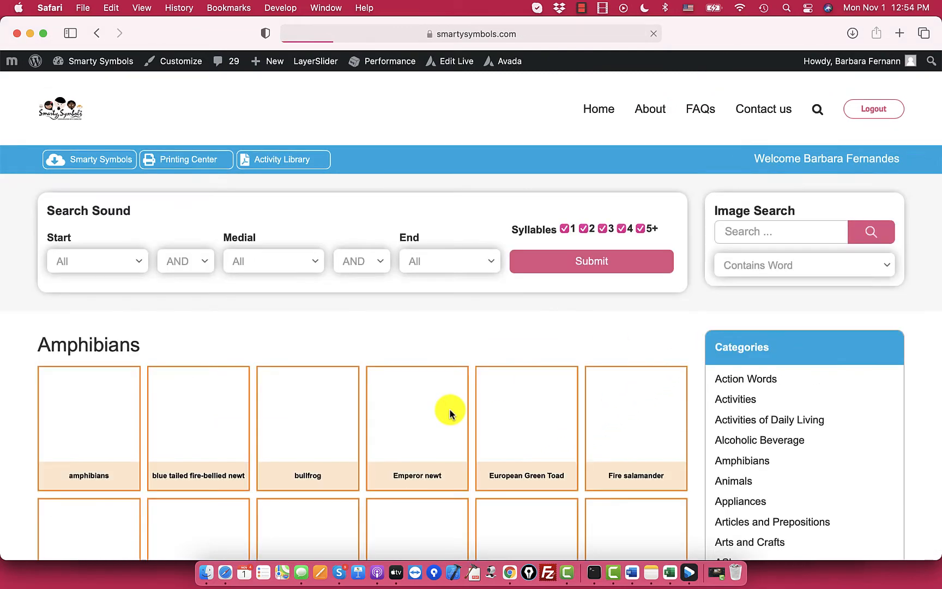
scroll("down", 3)
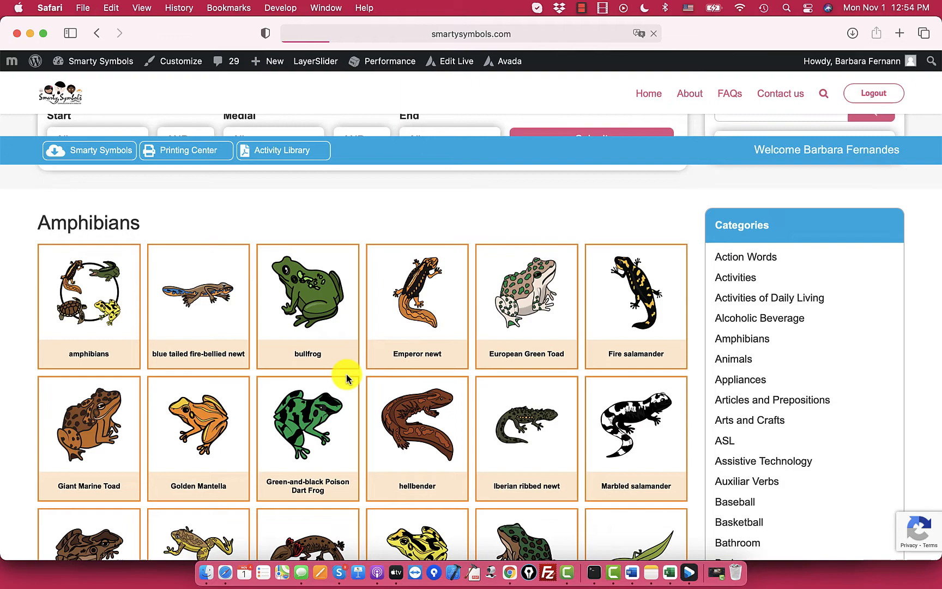
left_click(307, 292)
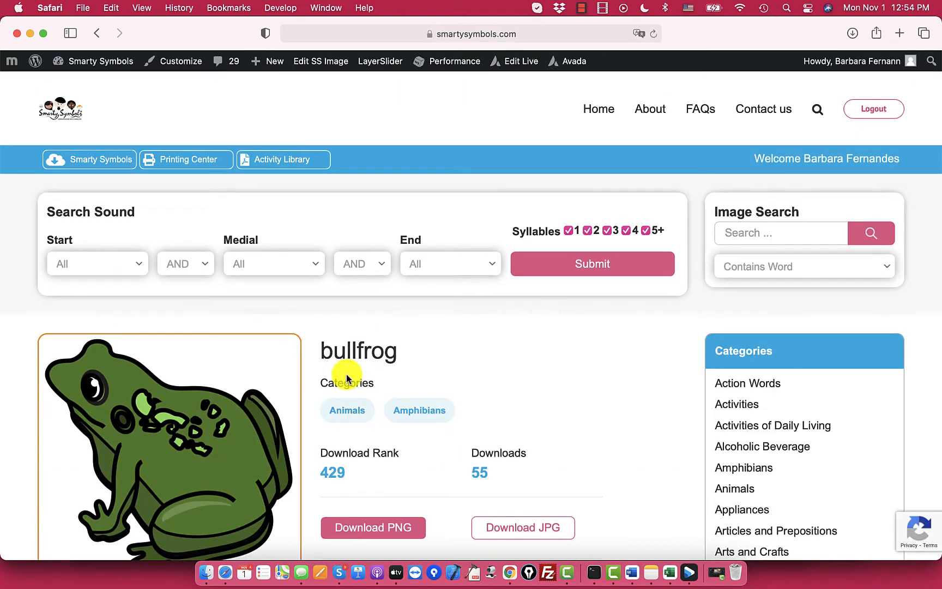
scroll("down", 3)
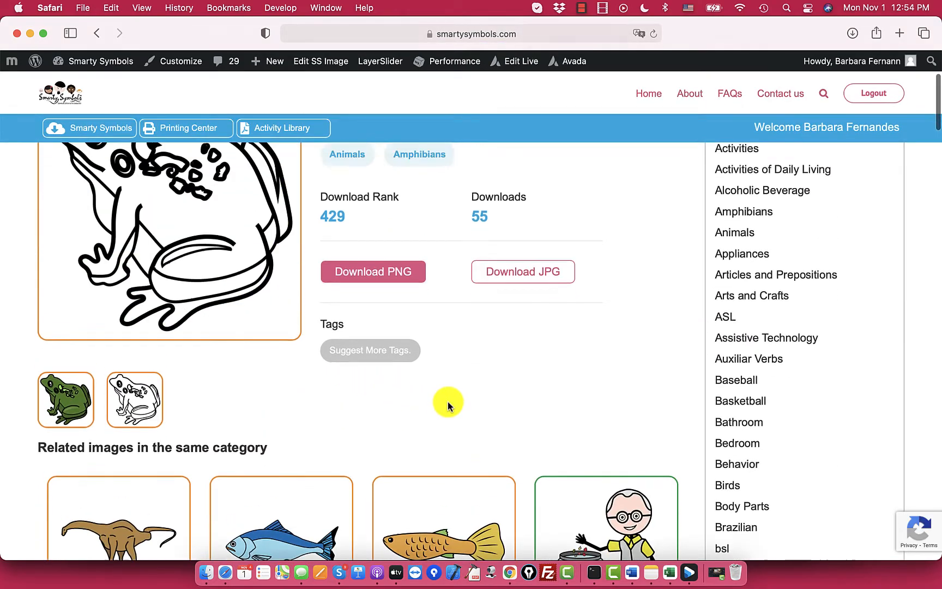
scroll("down", 3)
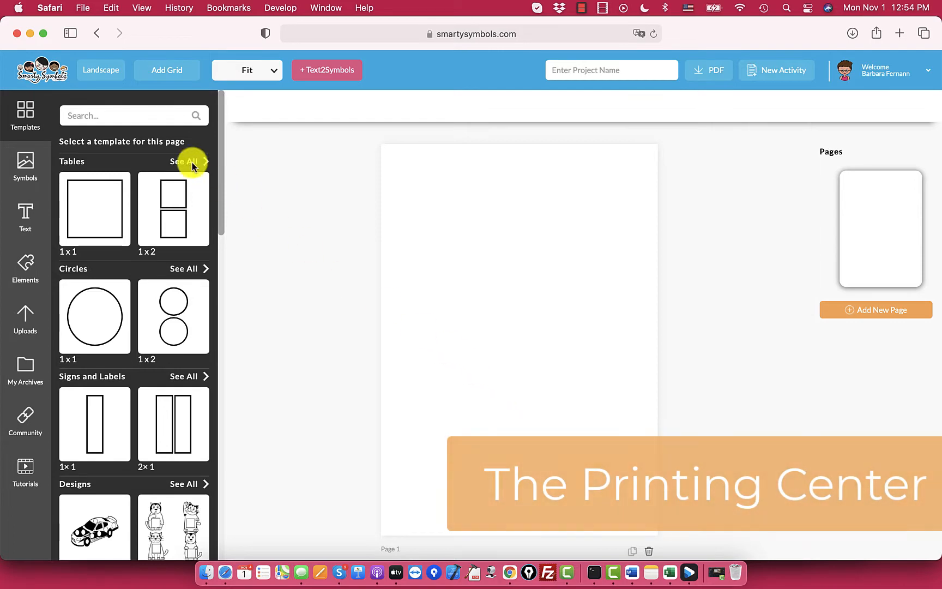
Show all Tables templates and scroll through grids from 1x1 to 5x2
left_click(185, 161)
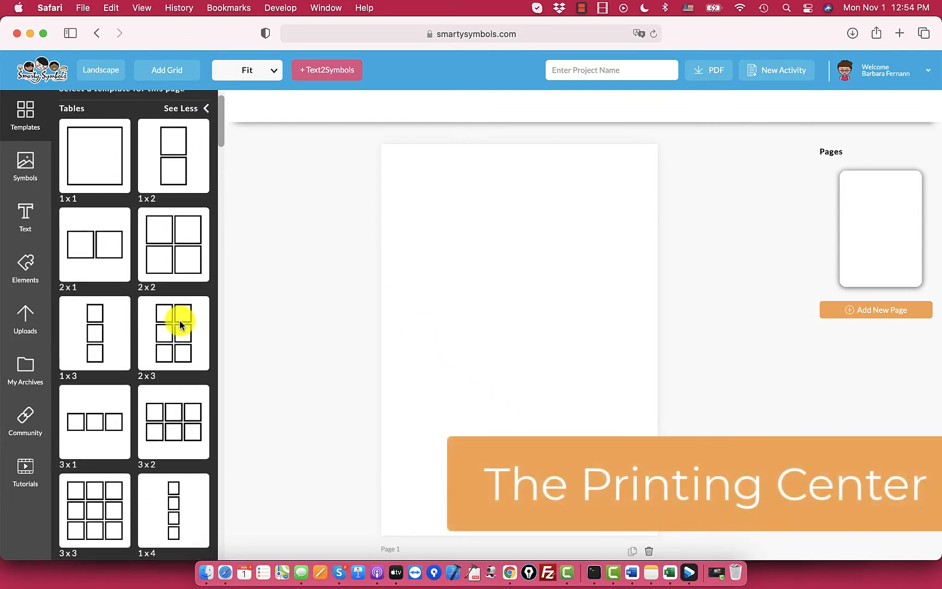
scroll("down", 3)
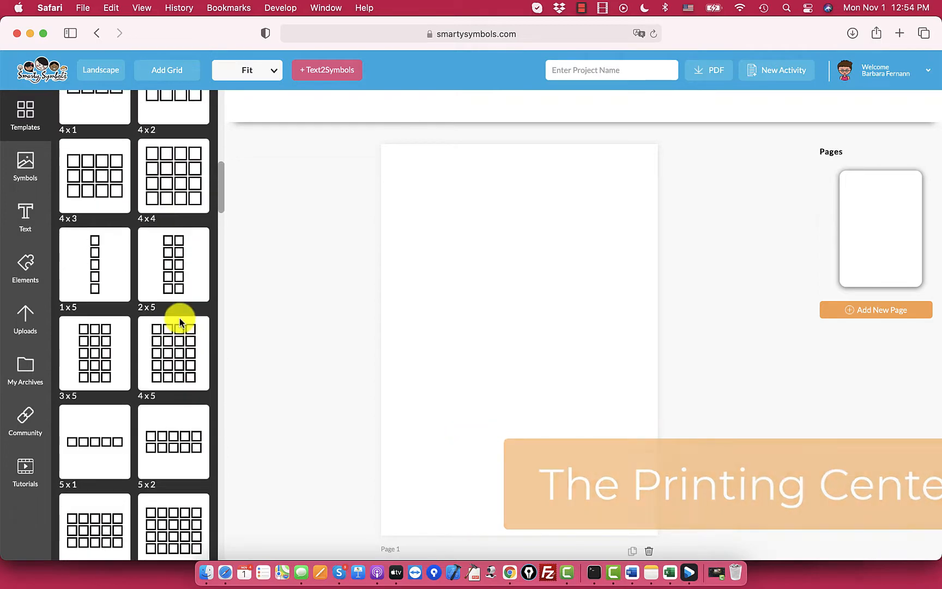
Add a 4x4 table, switch the page to landscape, and open the symbol search
left_click(173, 176)
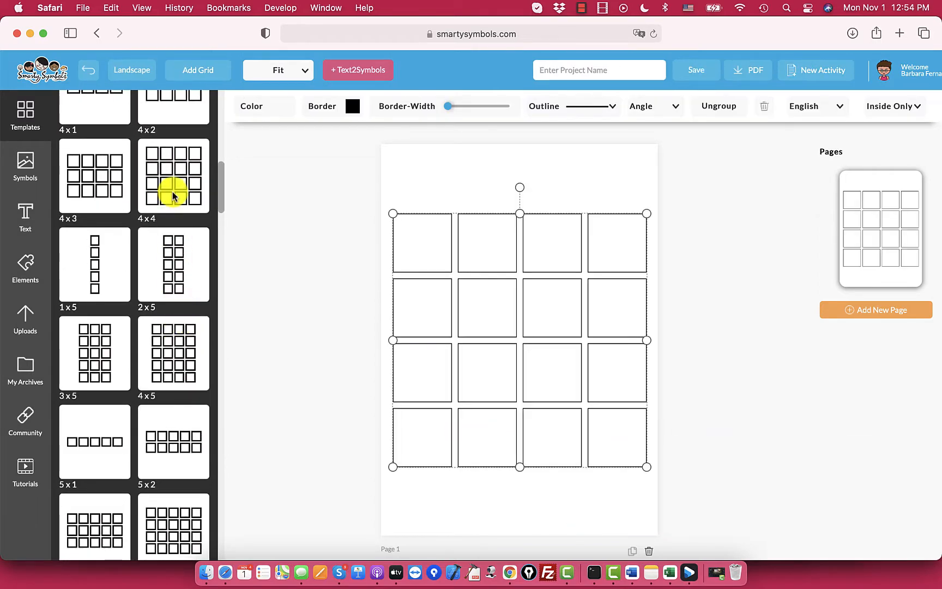
left_click(590, 190)
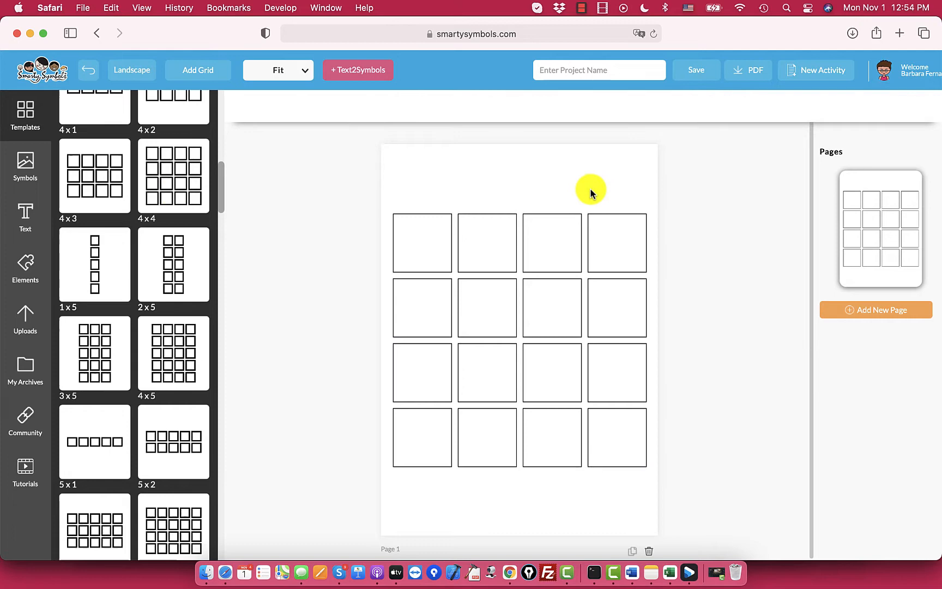
left_click(173, 175)
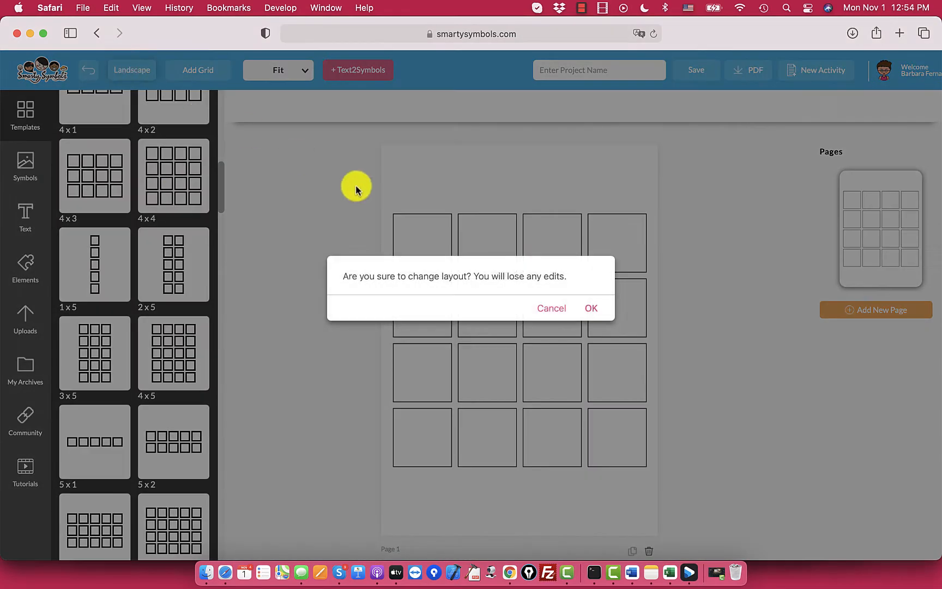
left_click(590, 307)
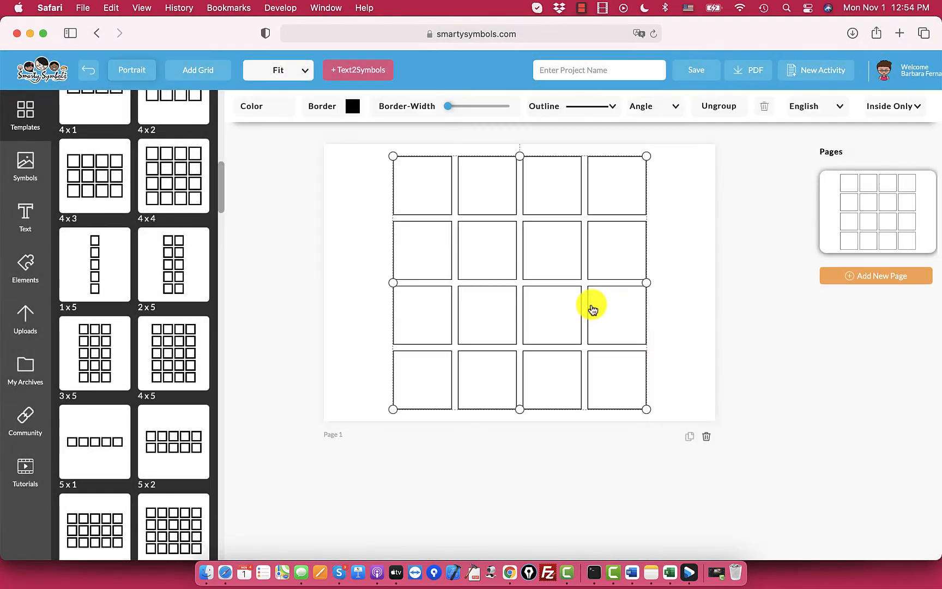
left_click(25, 168)
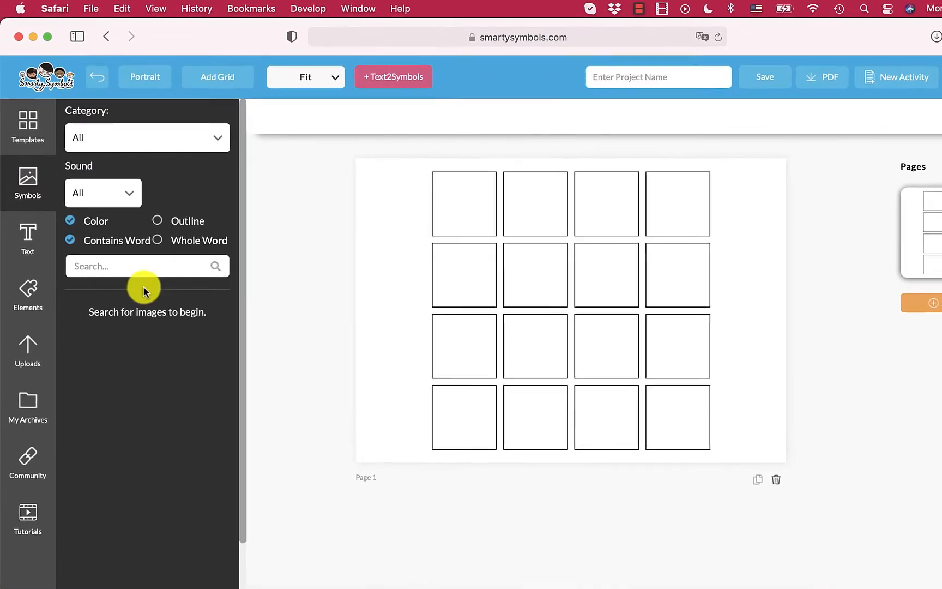
Search 'eat' with whole-word matching and add Chew, Eat and Dinner to the grid
type("eat")
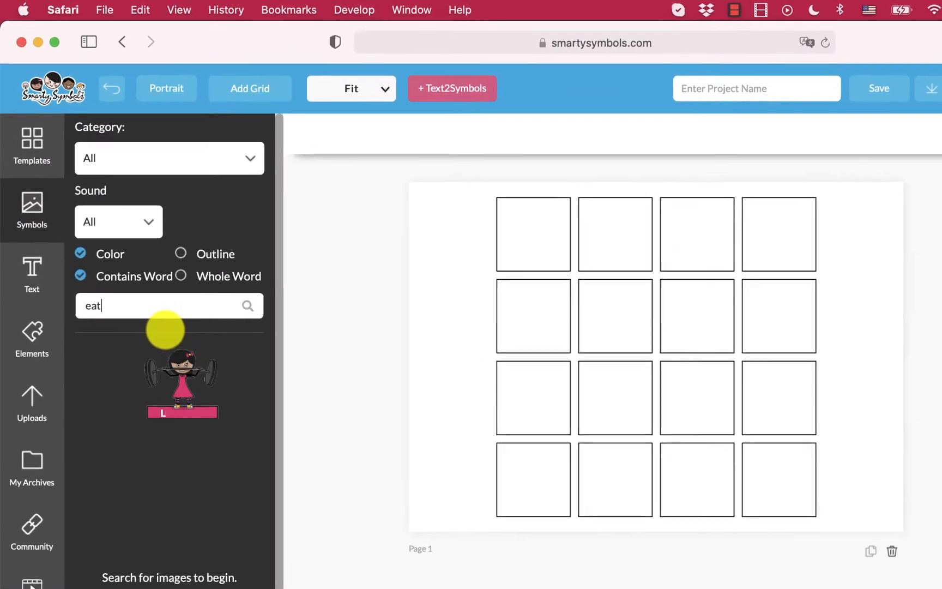
left_click(247, 305)
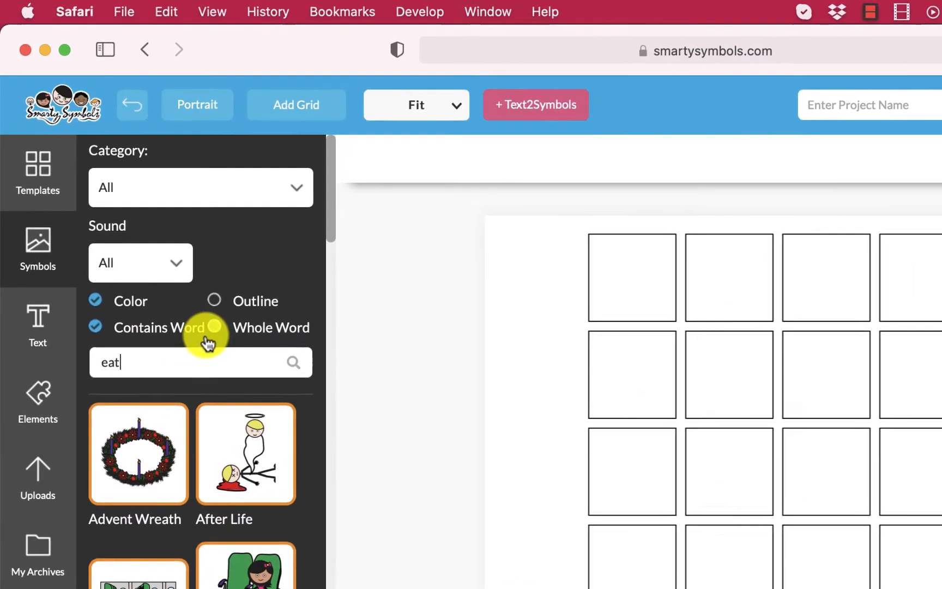
left_click(214, 329)
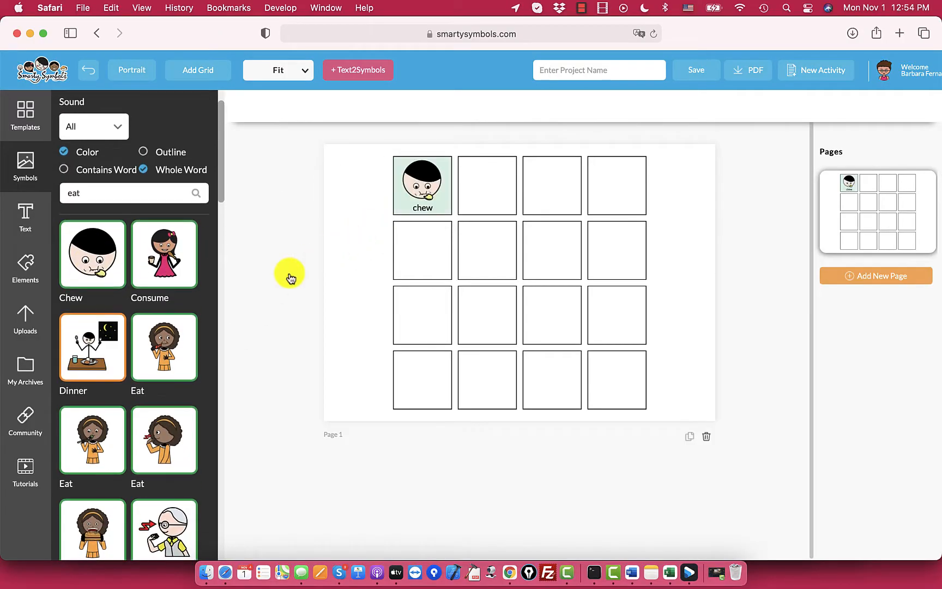
mouse_move(476, 185)
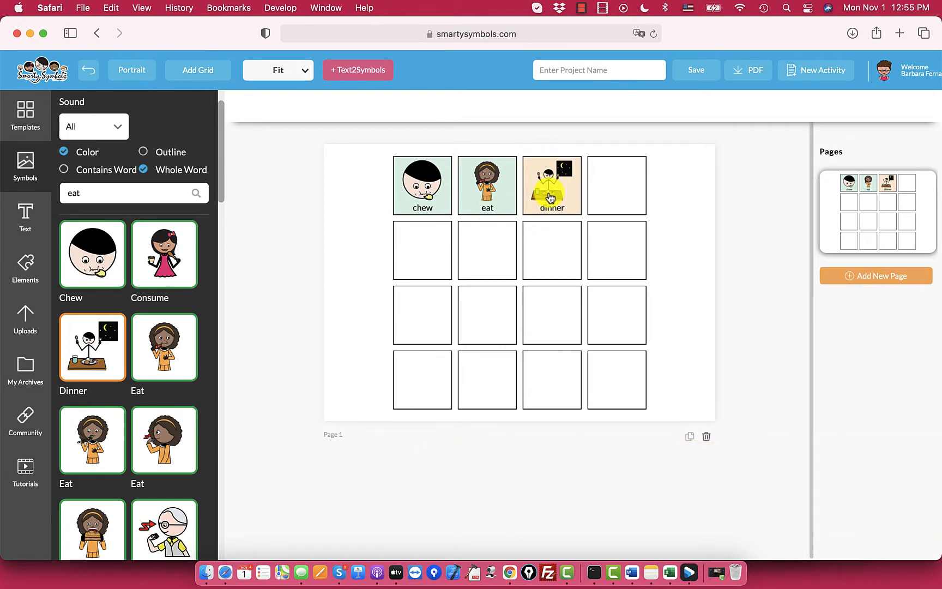
scroll("down", 3)
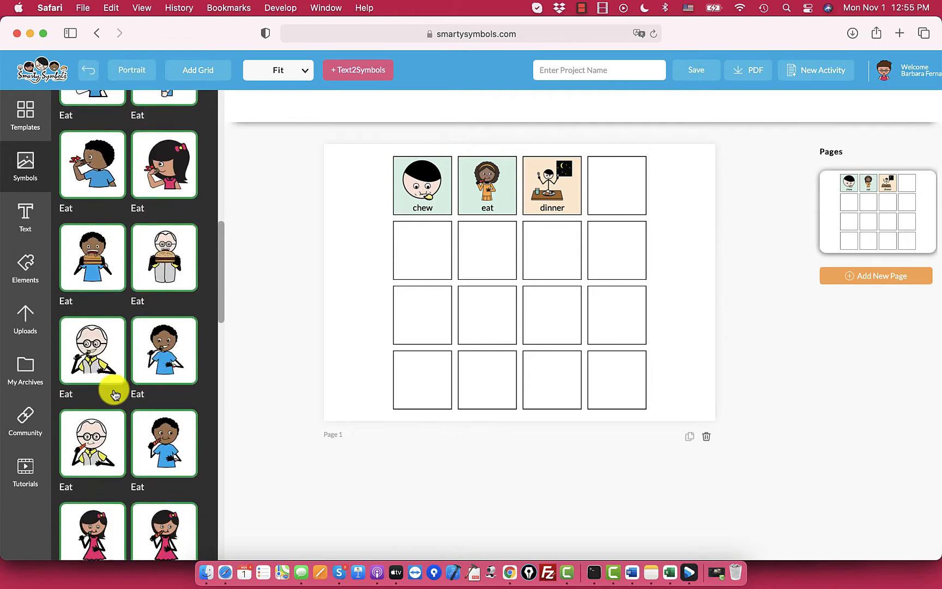
Filter to Core Vocabulary, add a red-background airplane card, then apple and bathroom
scroll("up", 3)
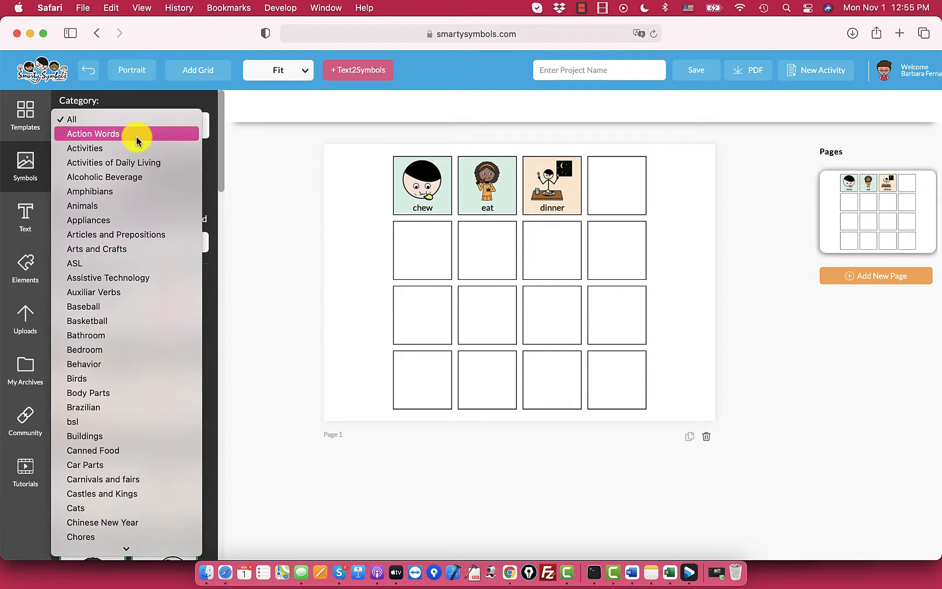
left_click(92, 134)
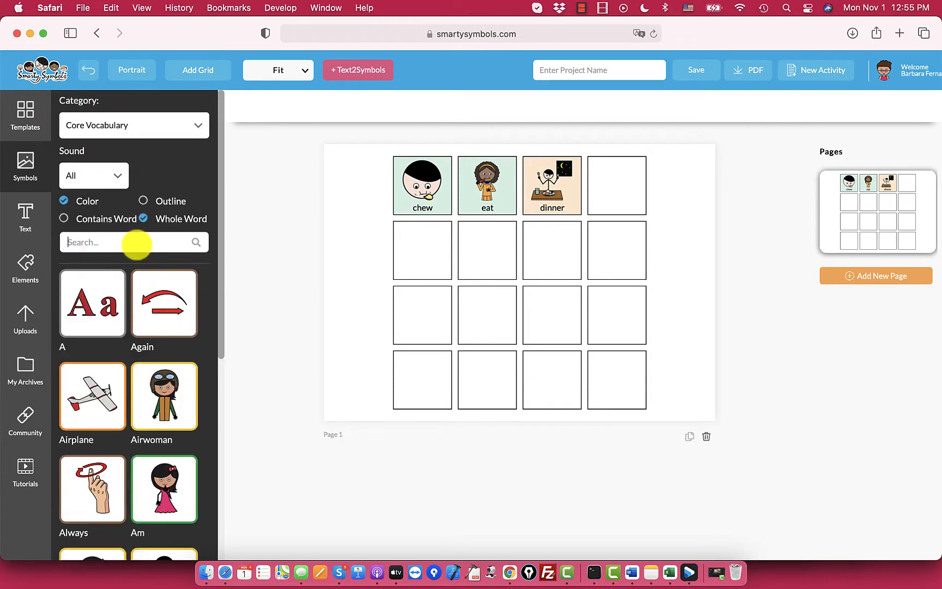
scroll("down", 3)
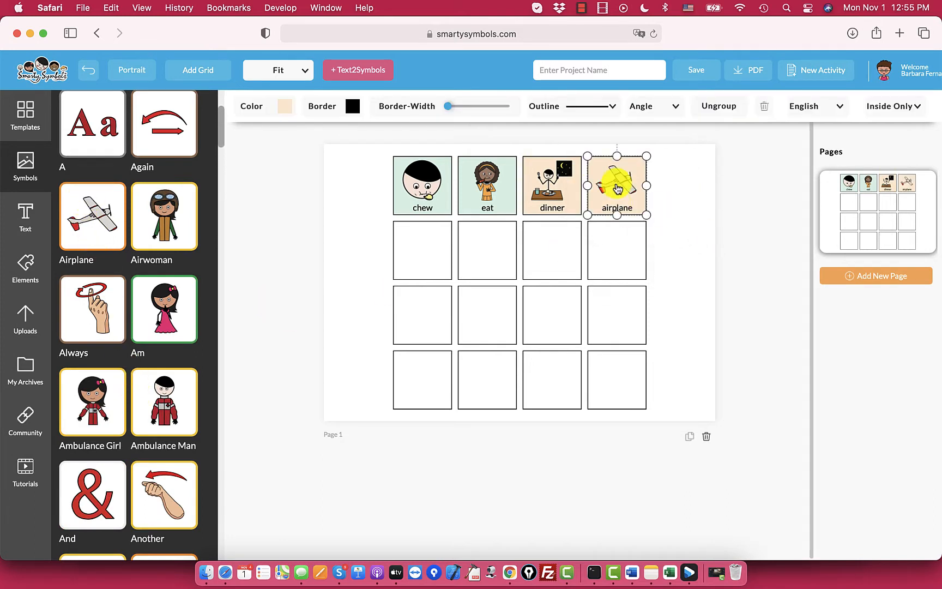
left_click(285, 106)
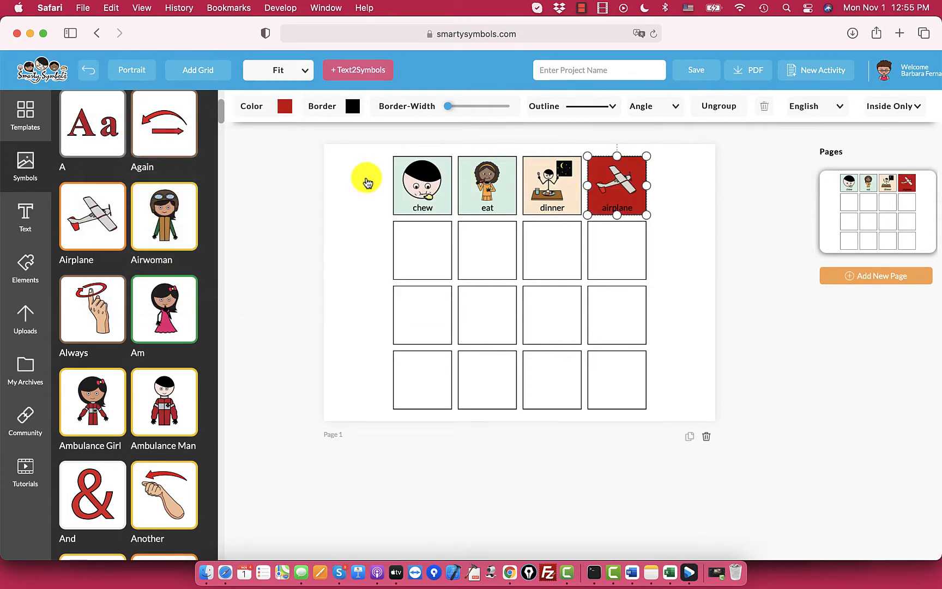
left_click(663, 237)
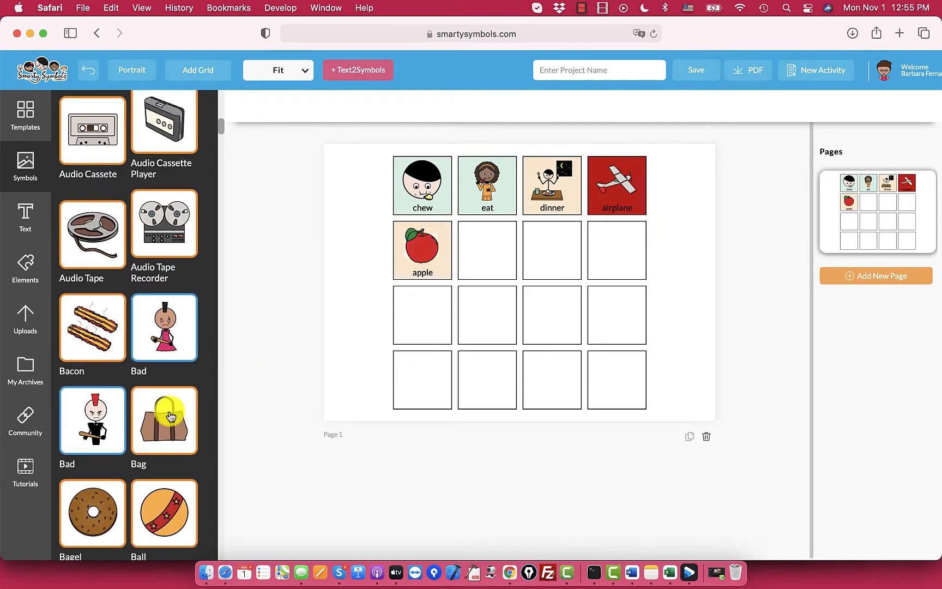
scroll("down", 3)
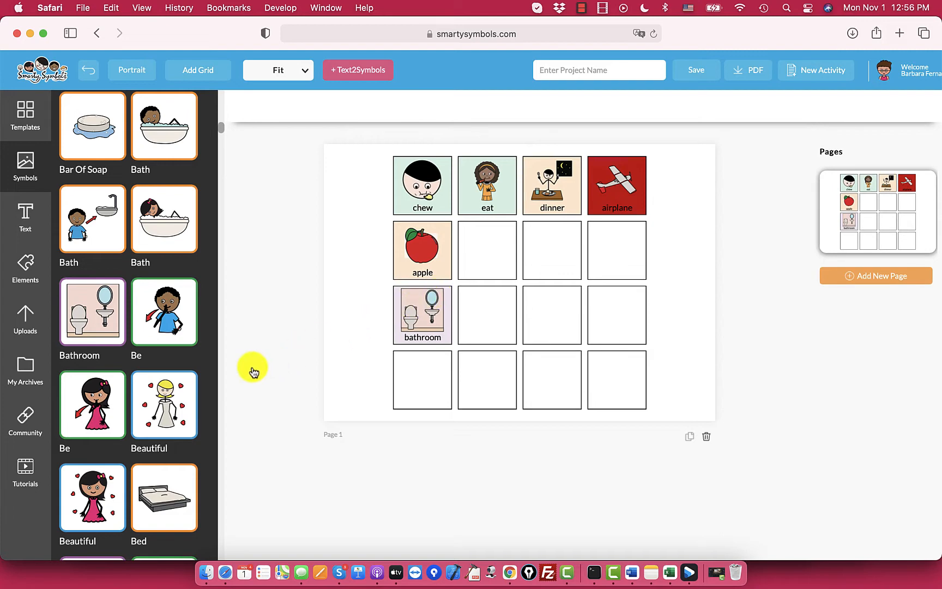
mouse_move(166, 463)
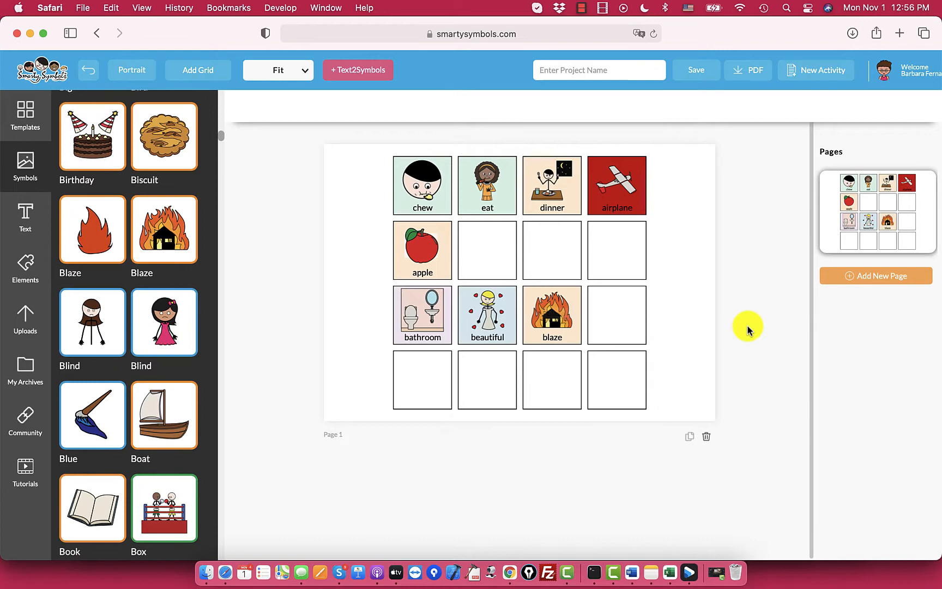
Add a second page and apply the first comics layout template to it
left_click(876, 276)
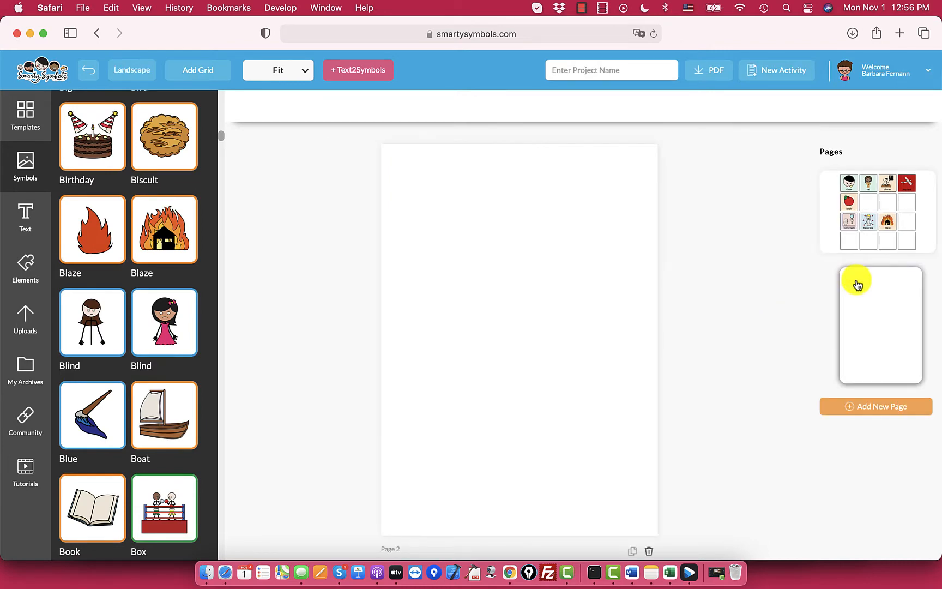
left_click(24, 114)
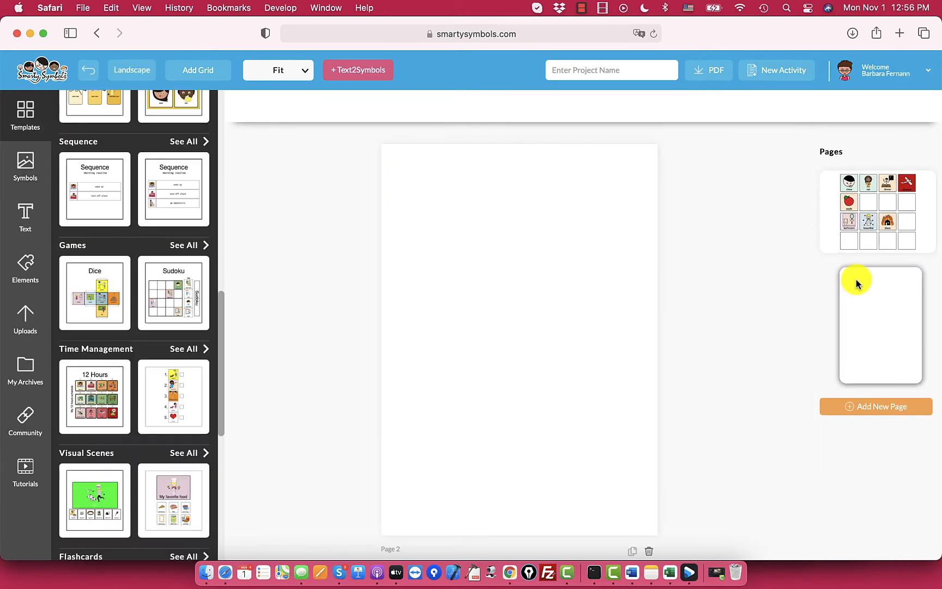
scroll("down", 3)
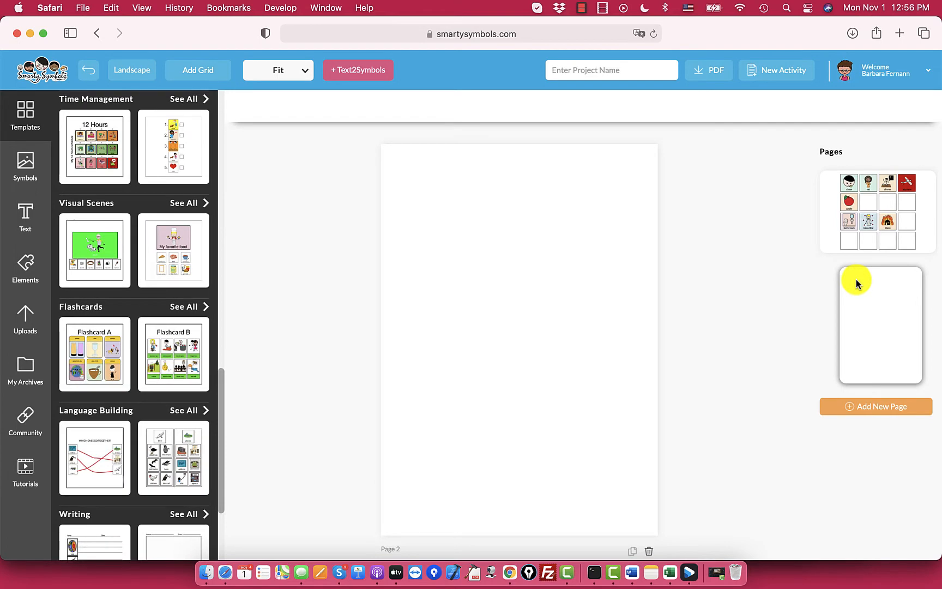
scroll("down", 3)
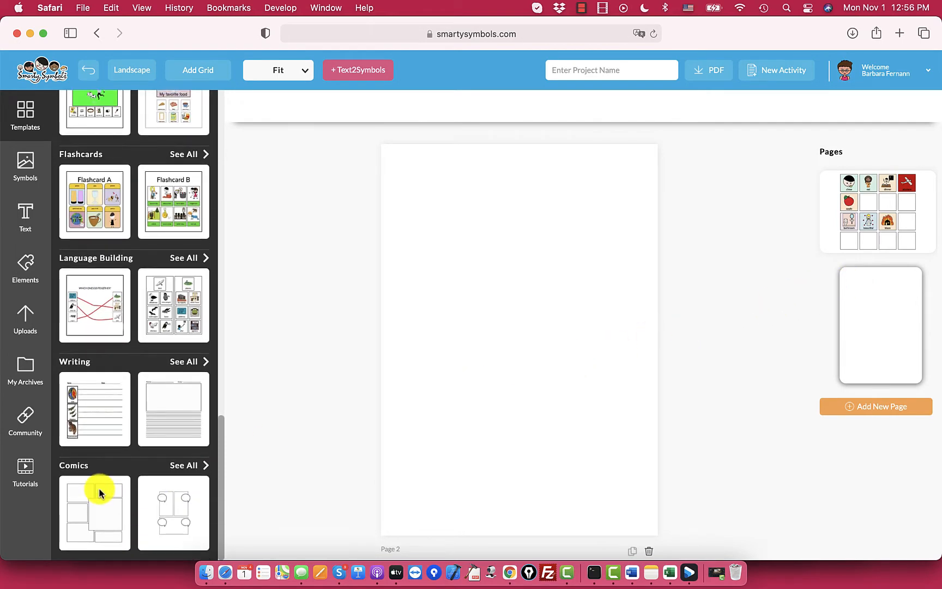
left_click(95, 513)
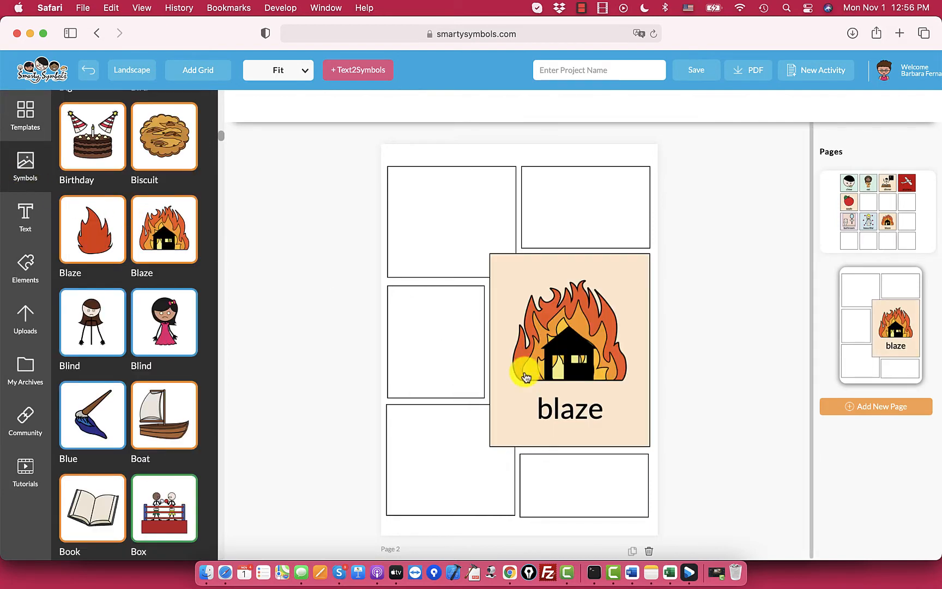
mouse_move(481, 217)
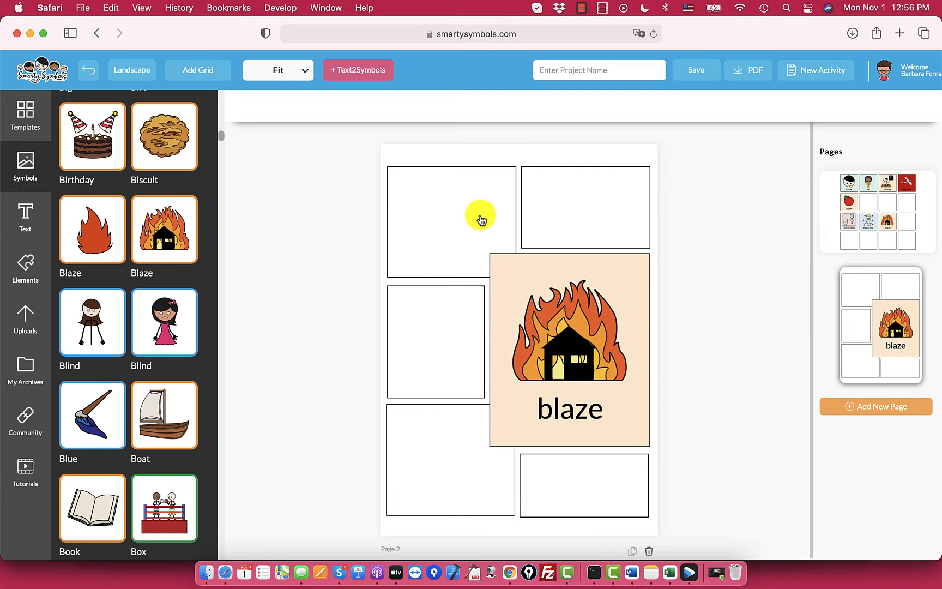
Enlarge the blaze card on page 2 and place a boy beside the burning house
left_click(452, 221)
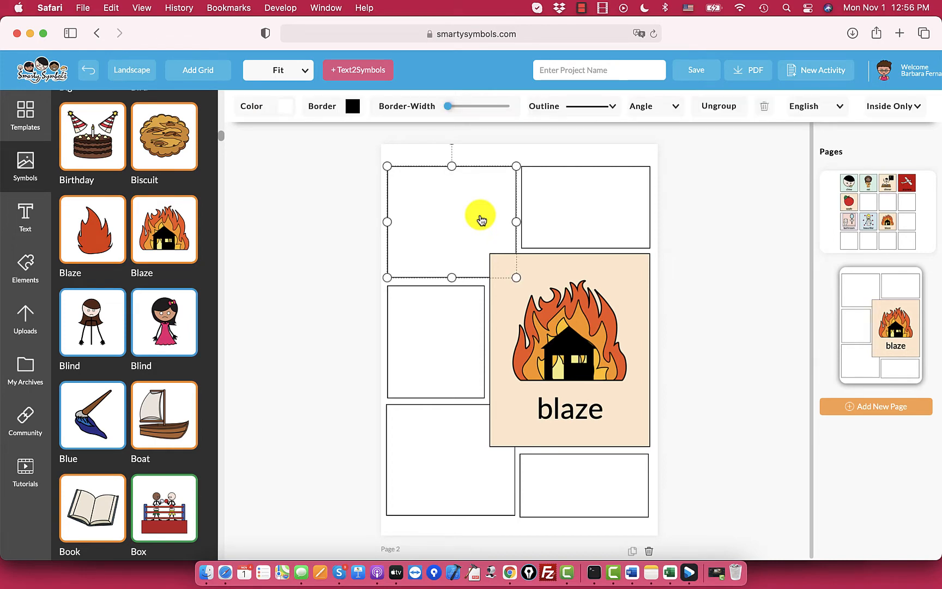
mouse_move(480, 219)
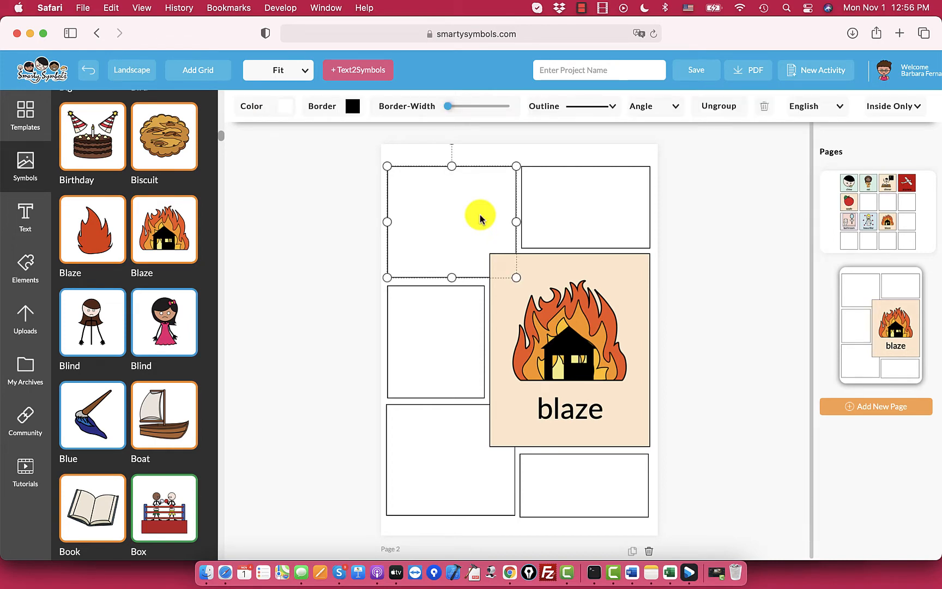
left_click(474, 218)
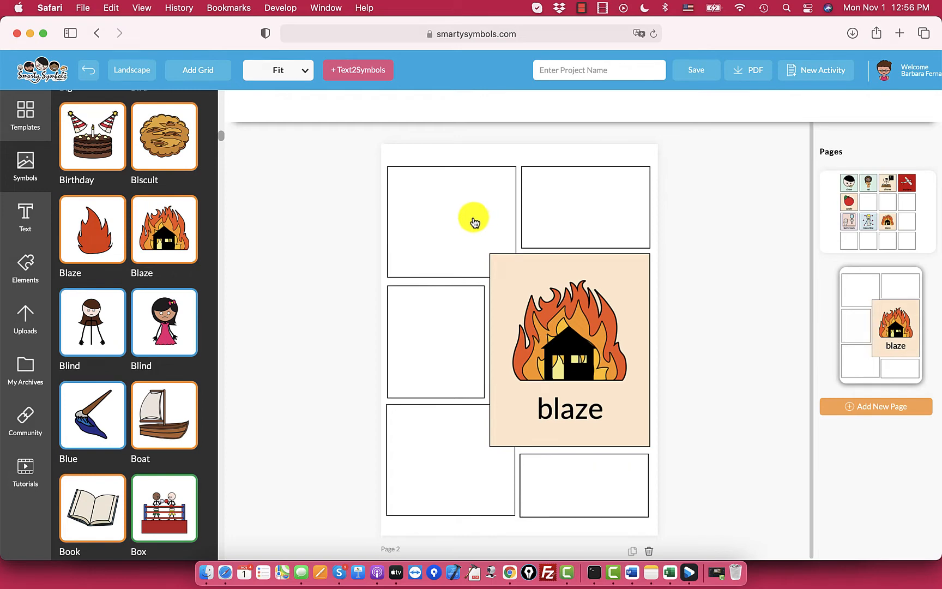
scroll("down", 3)
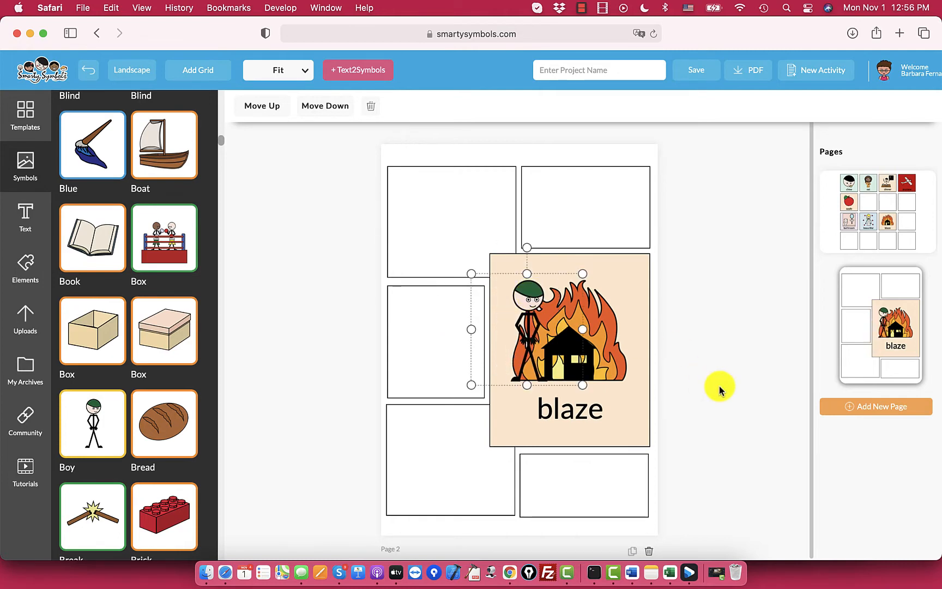
left_click(582, 487)
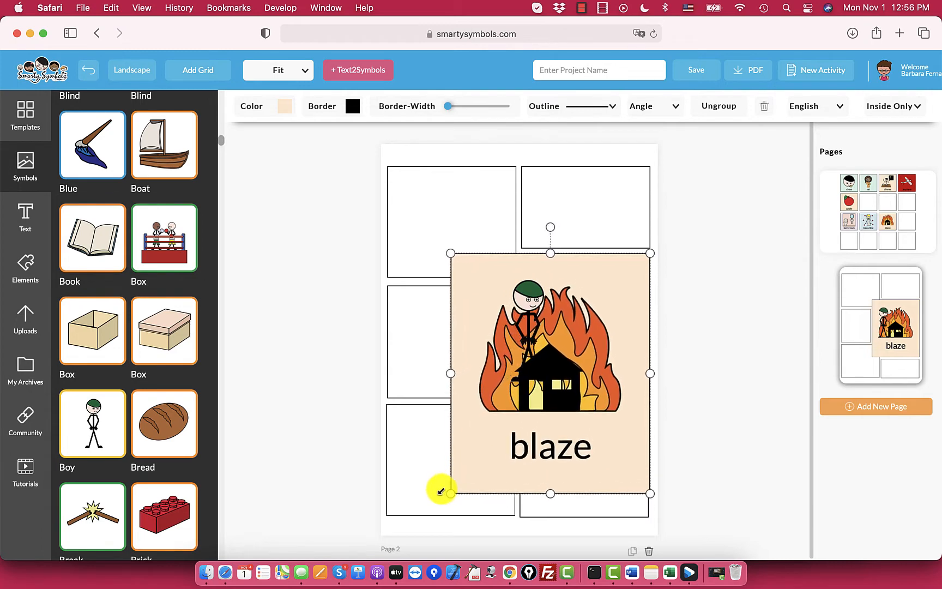
left_click(541, 360)
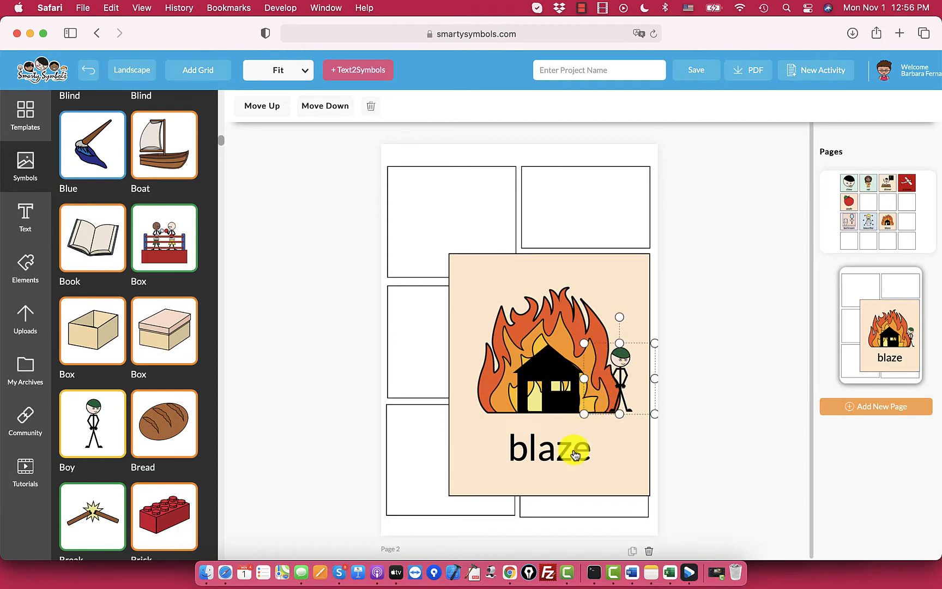
Relabel the blaze card 'Fire'
left_click(547, 449)
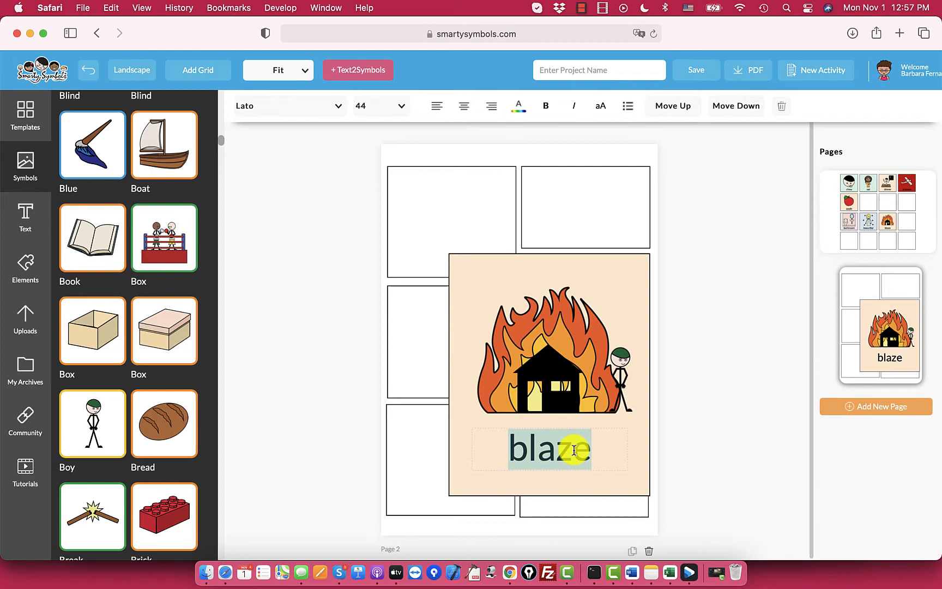
type("Fire")
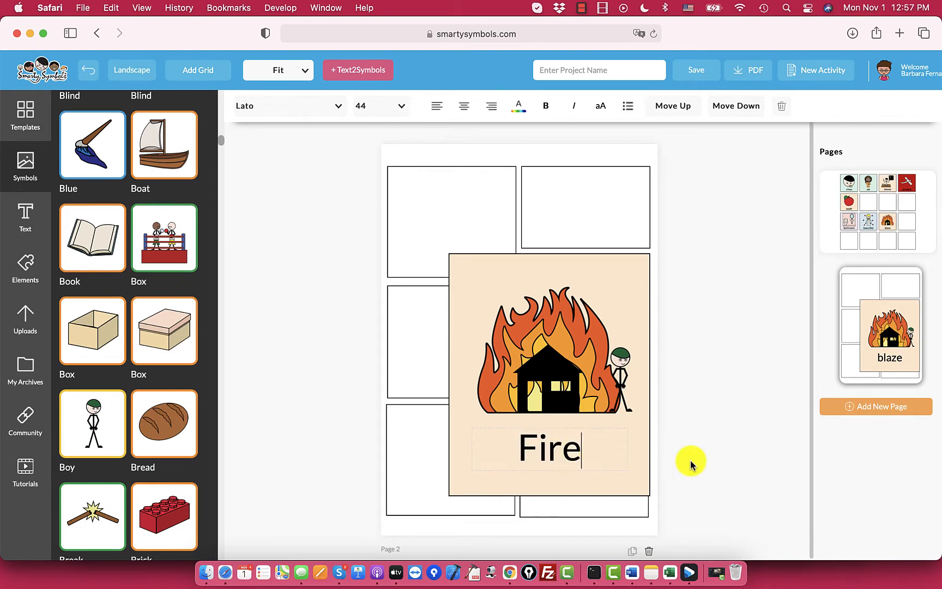
left_click(547, 349)
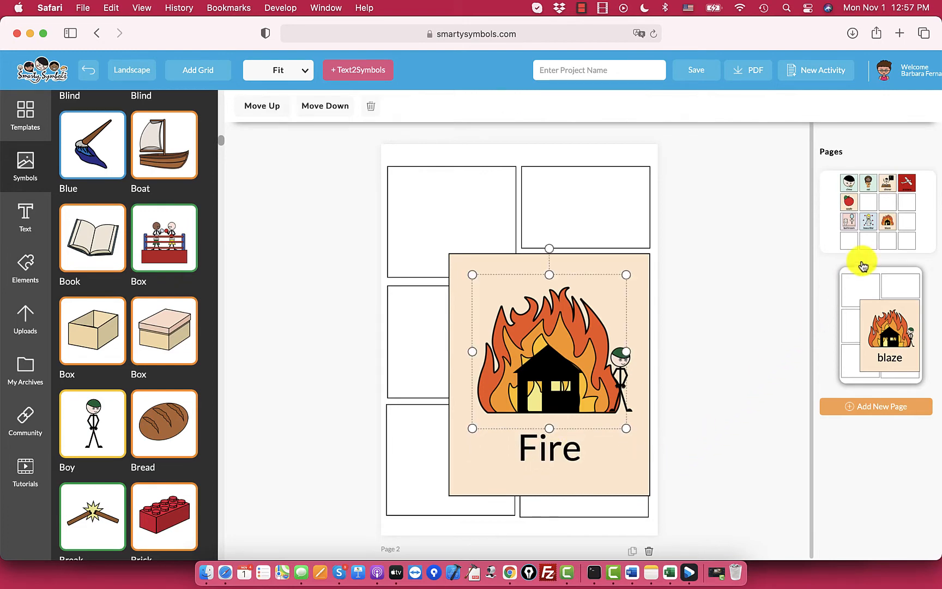
Add a new page with the two-box 1x2 table template
left_click(875, 406)
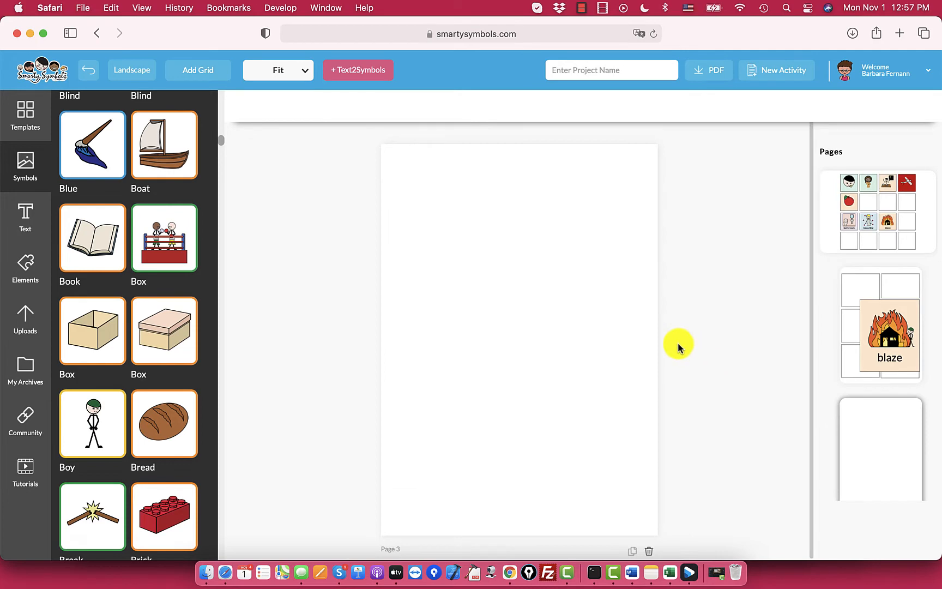
mouse_move(24, 117)
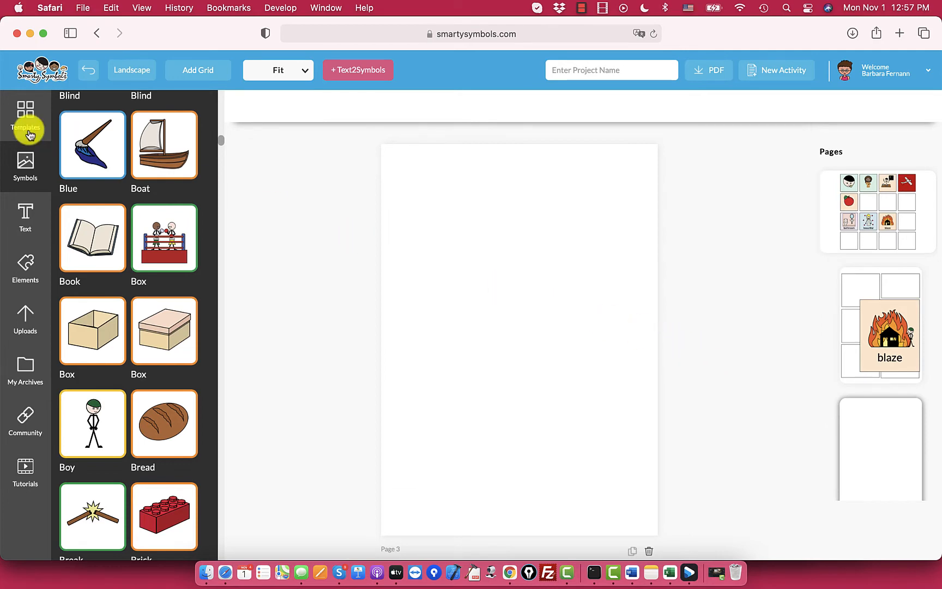
left_click(25, 114)
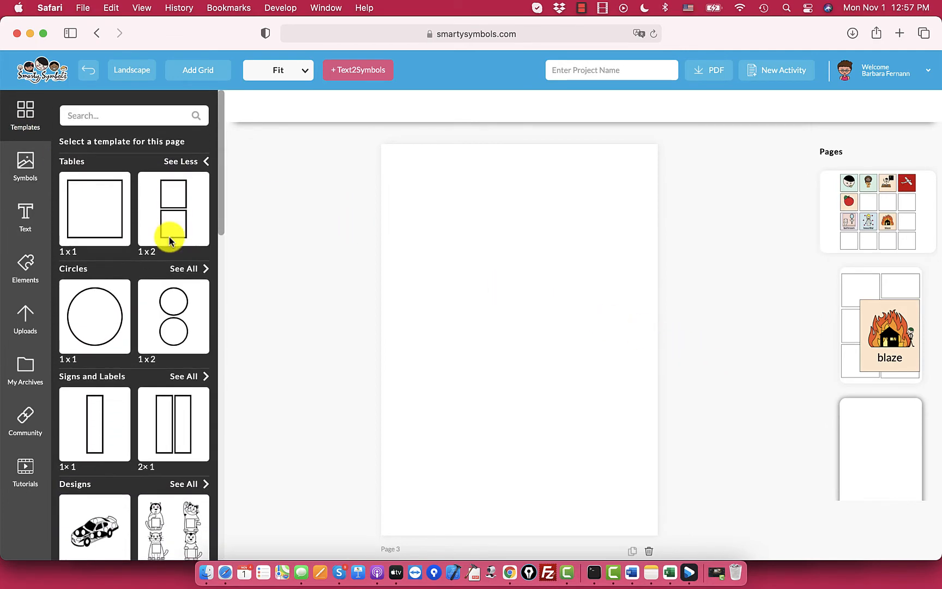
left_click(173, 208)
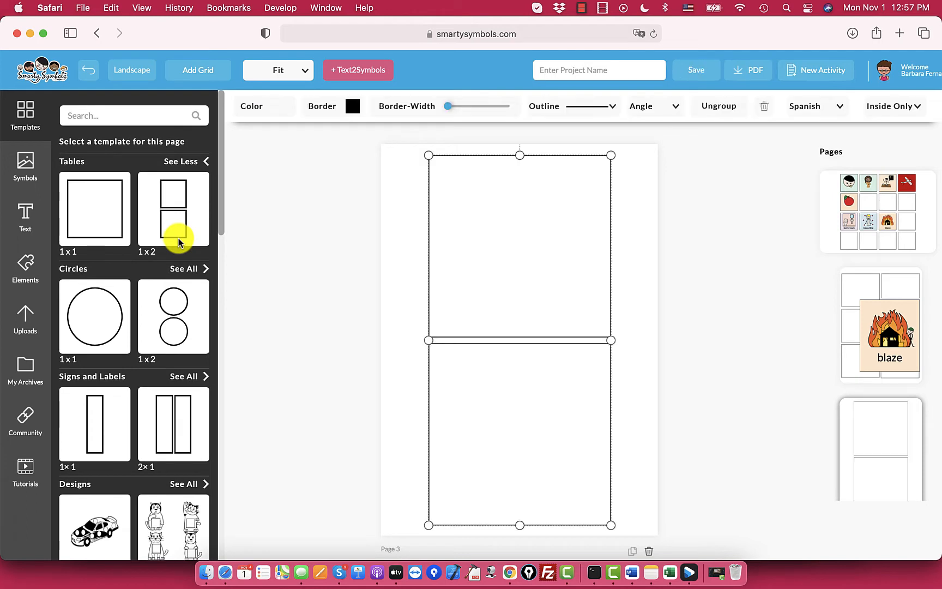
Add book and boy cards and translate their labels, trying Arabic then Spanish
left_click(25, 167)
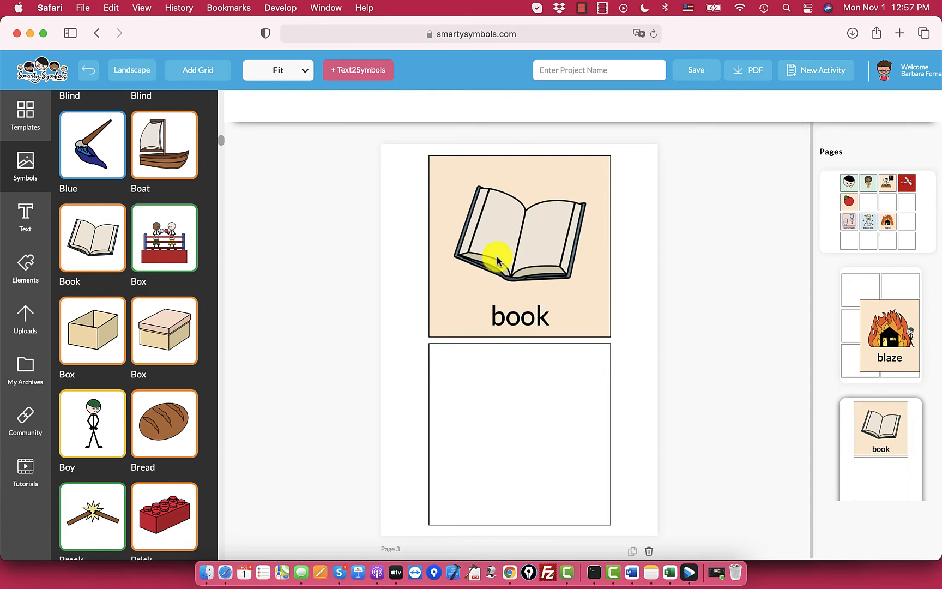
scroll("down", 3)
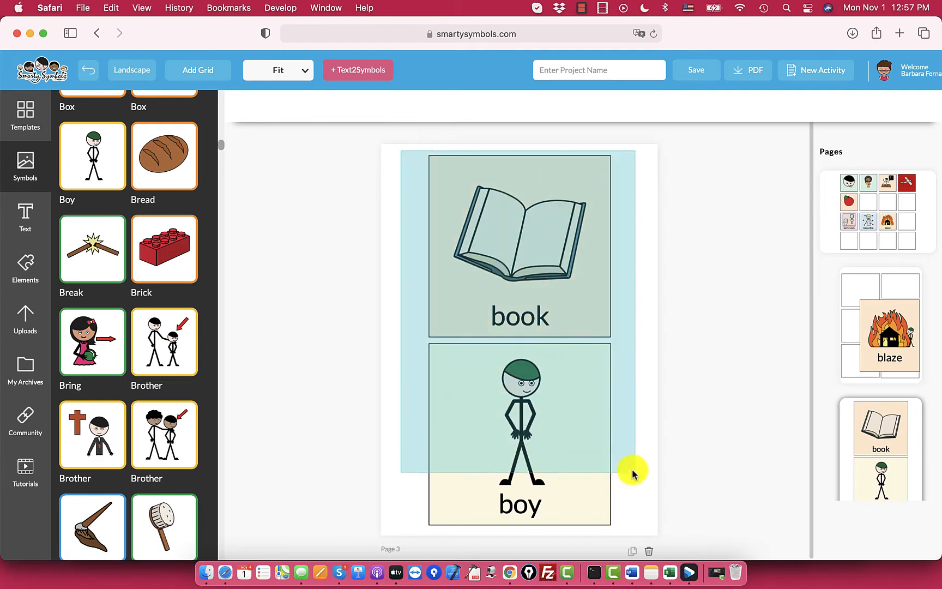
left_click(834, 106)
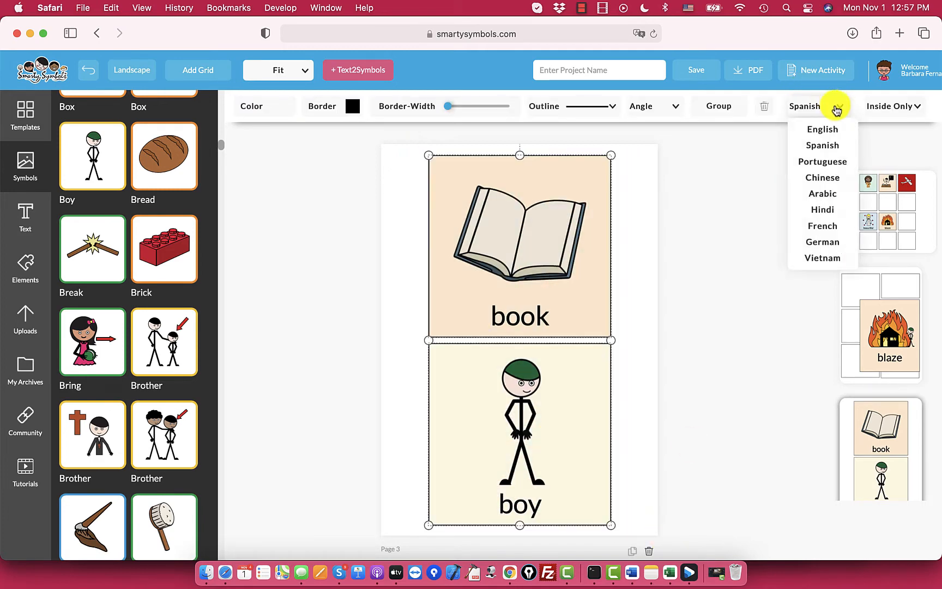
left_click(823, 193)
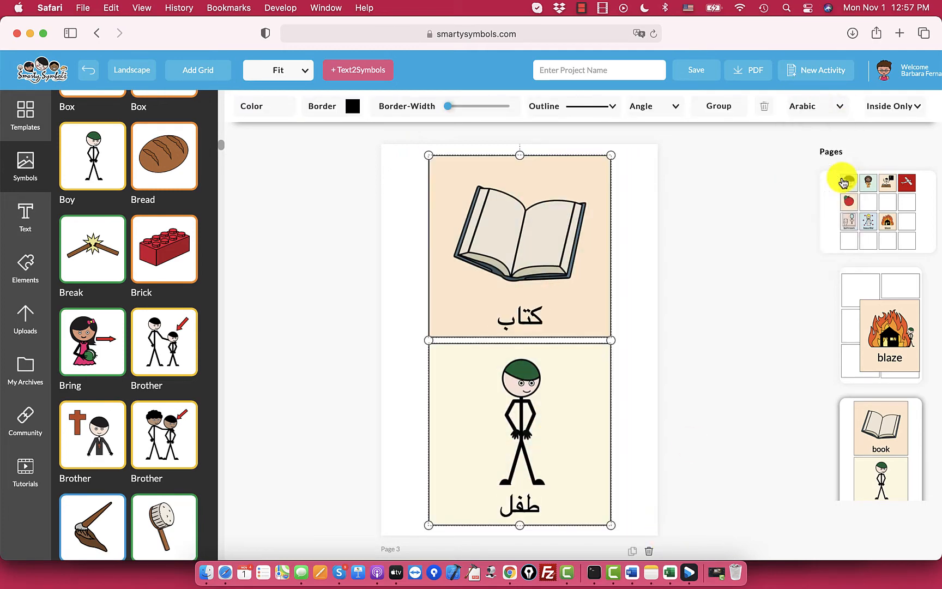
left_click(816, 106)
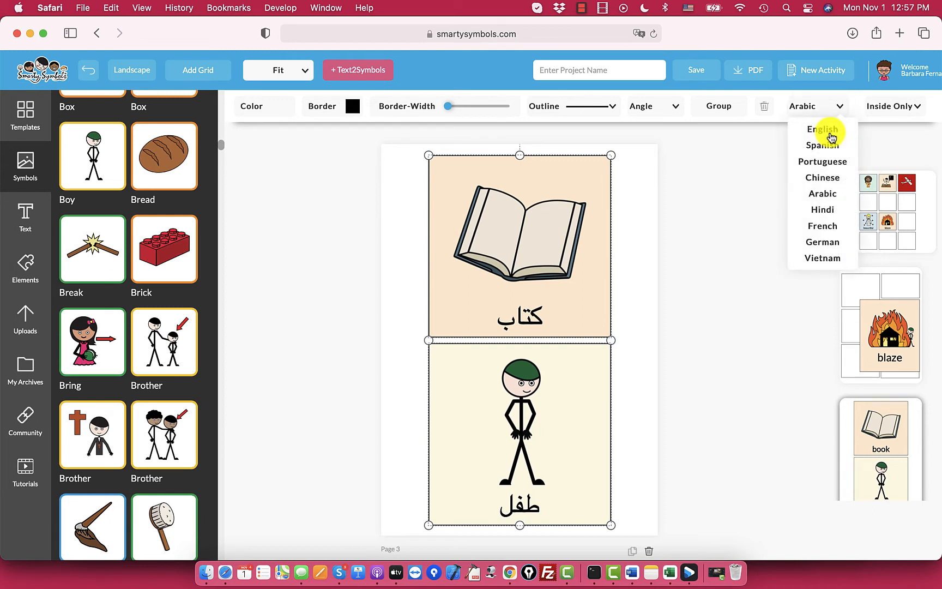
left_click(814, 144)
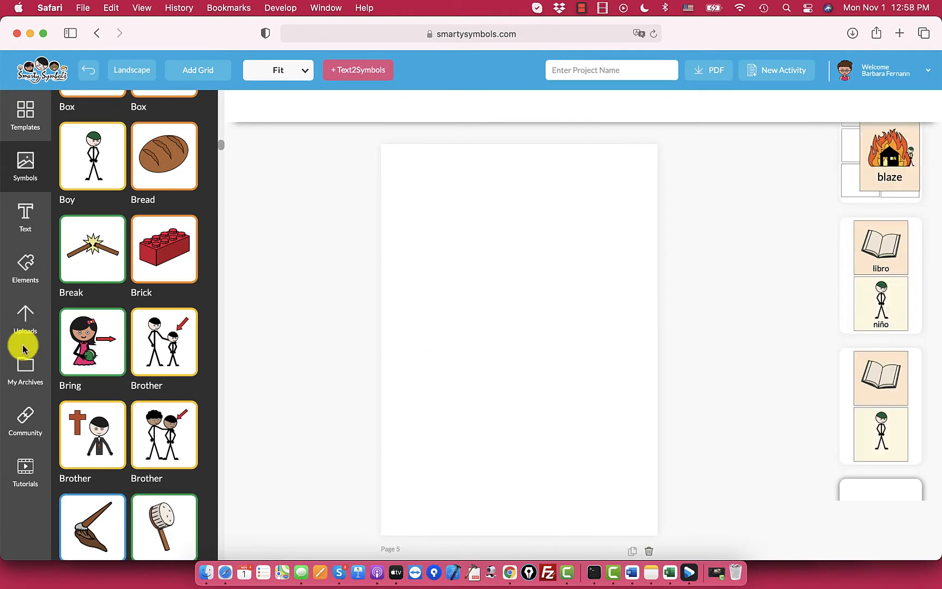
mouse_move(25, 263)
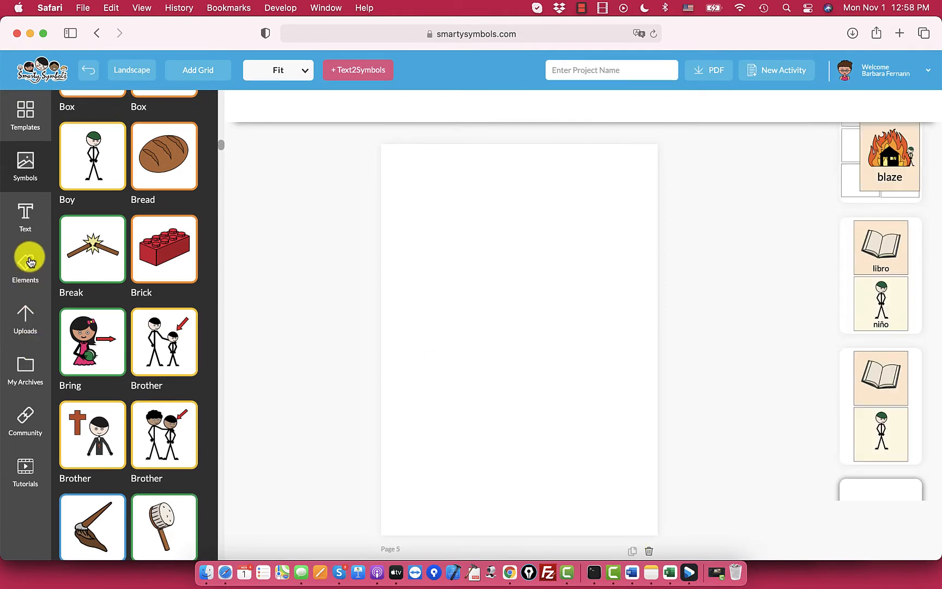
Set the pink bedroom scene as the page 5 background
left_click(25, 267)
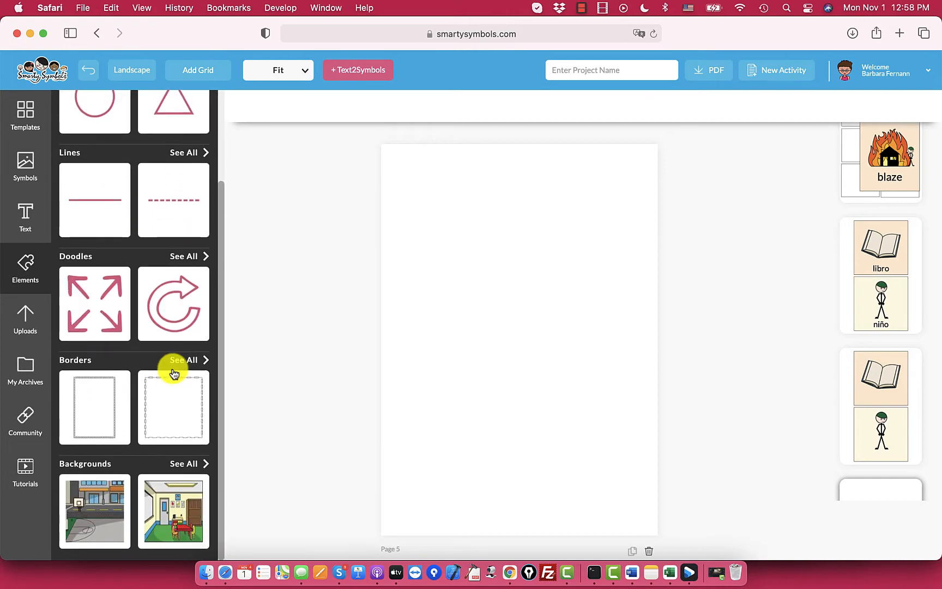
left_click(183, 463)
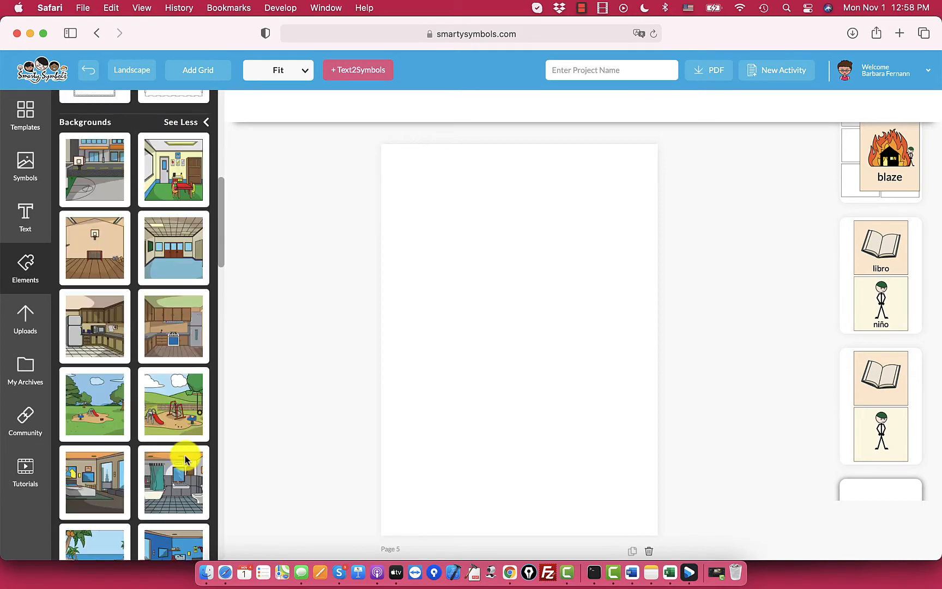
scroll("down", 3)
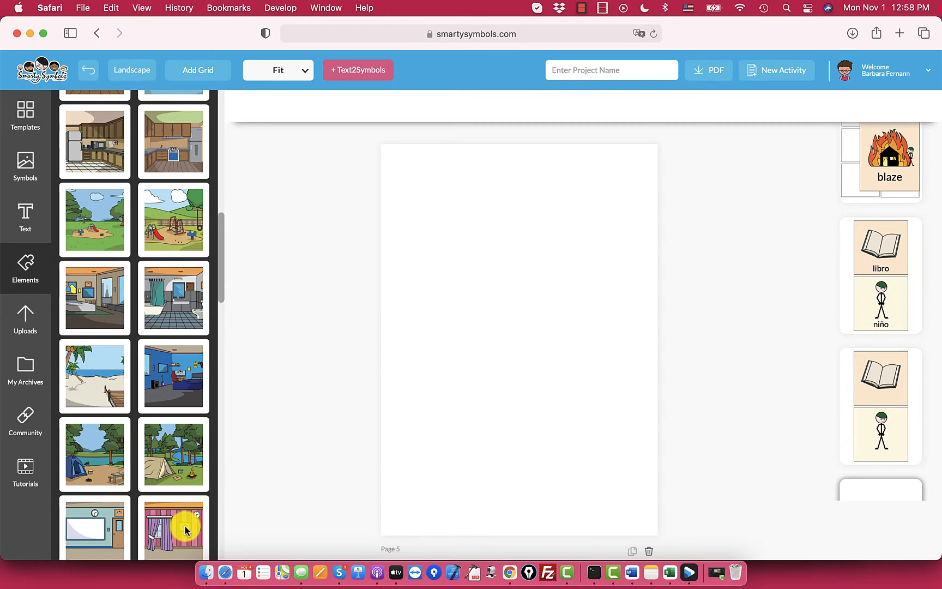
left_click(173, 529)
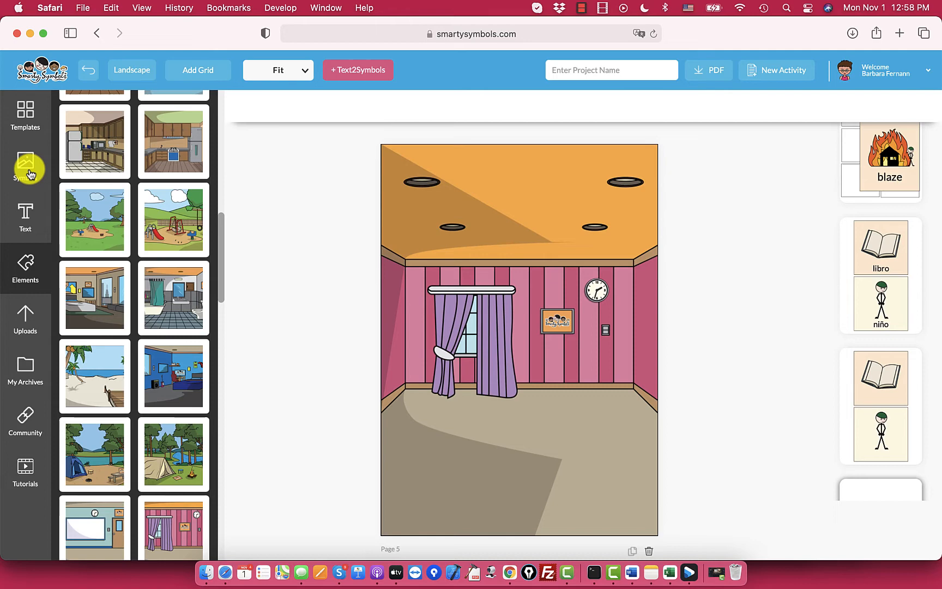
Add a Roboto text box to the bedroom scene and open My Archives
left_click(24, 167)
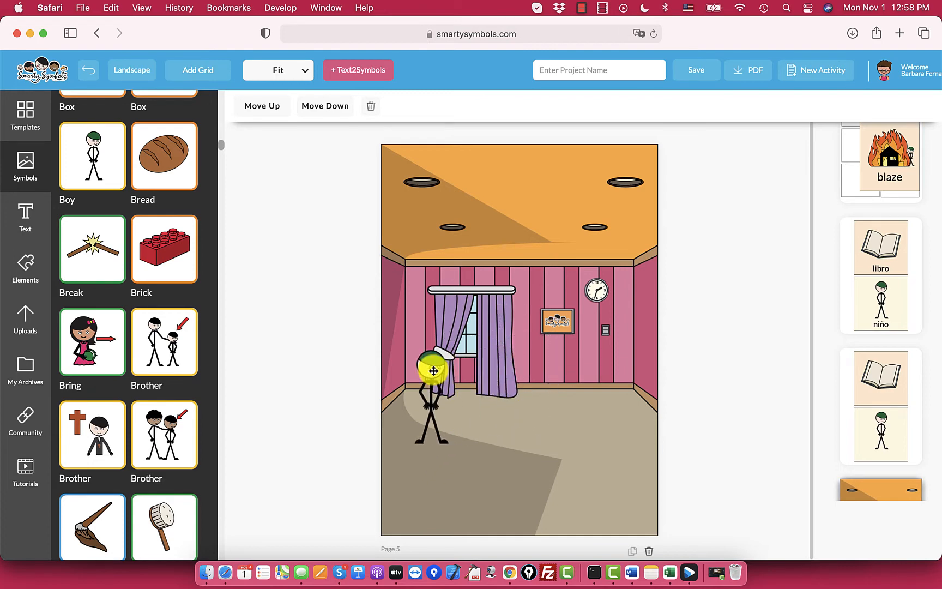
scroll("down", 3)
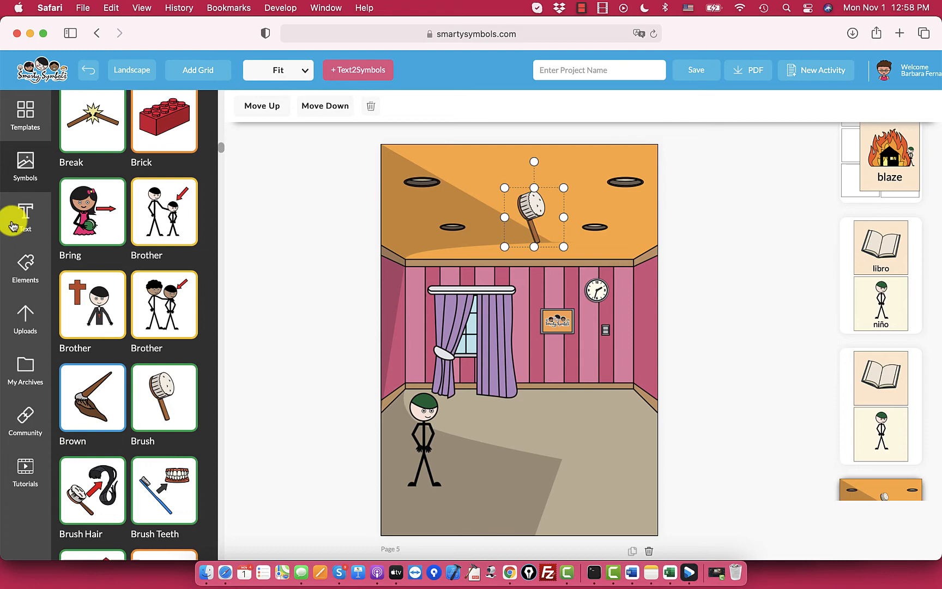
left_click(25, 216)
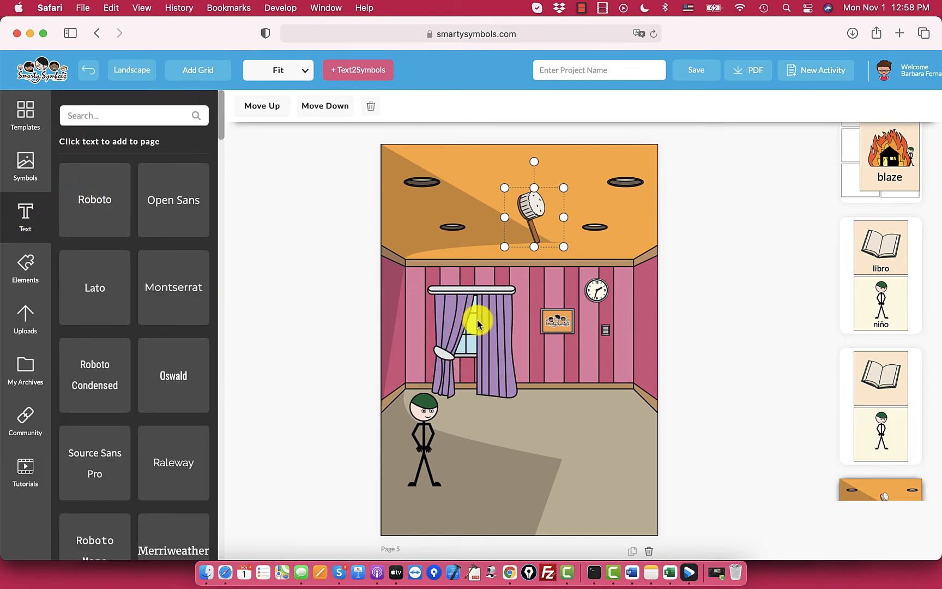
left_click(94, 200)
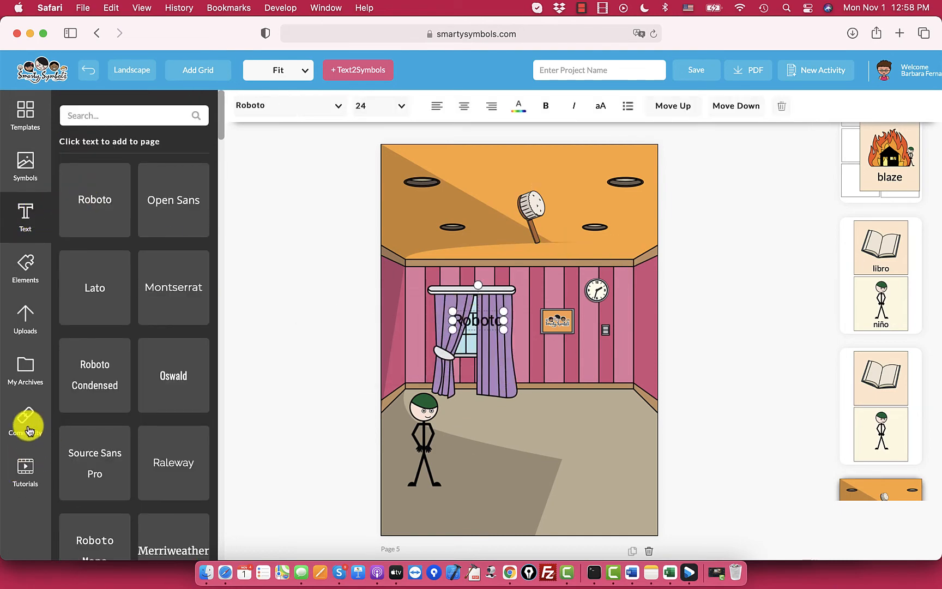
left_click(25, 370)
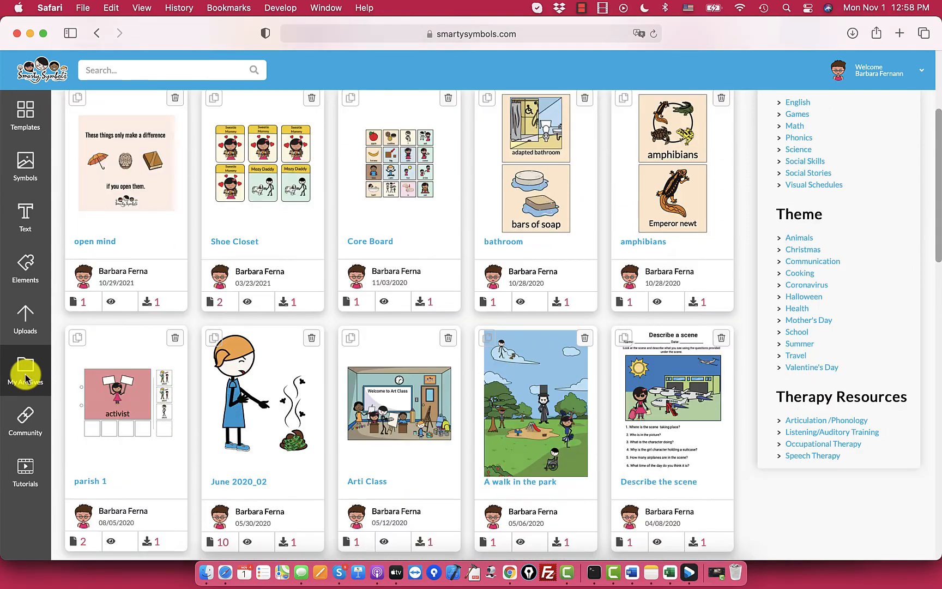
scroll("down", 3)
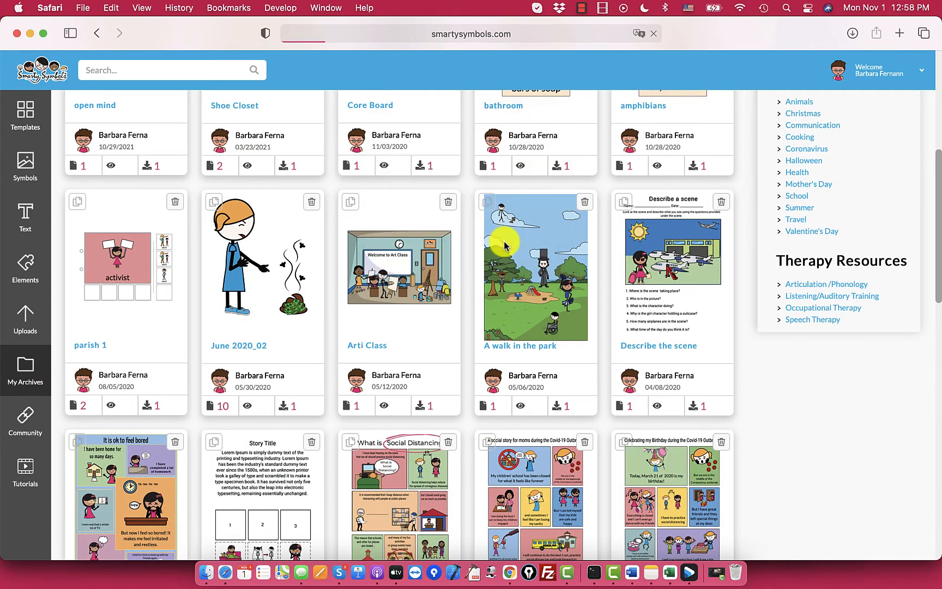
mouse_move(395, 345)
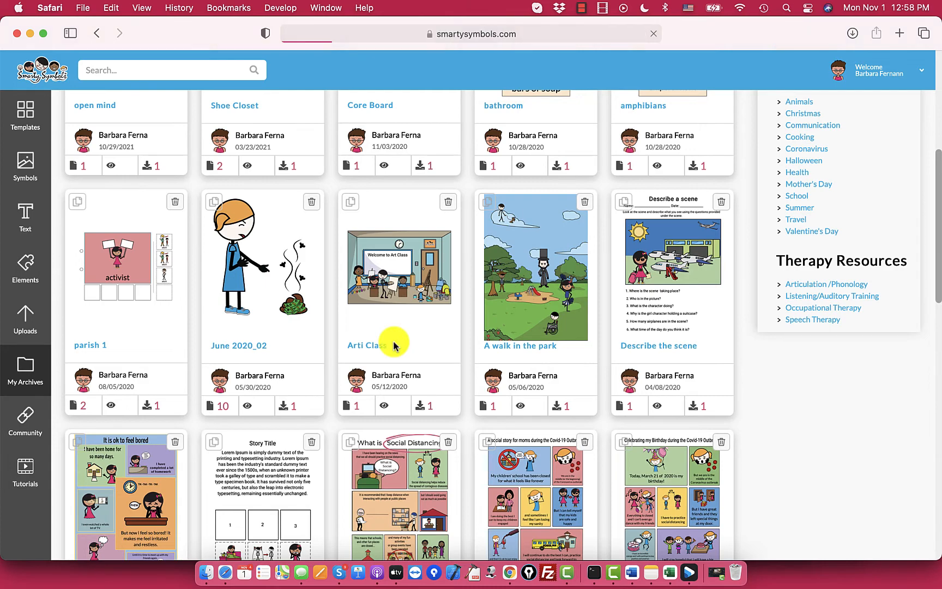
left_click(367, 345)
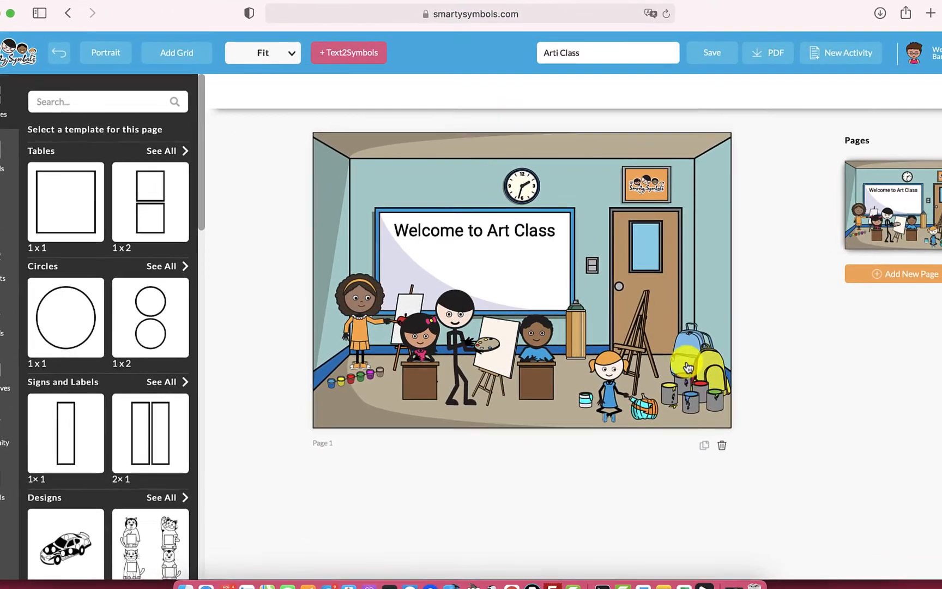
left_click(697, 370)
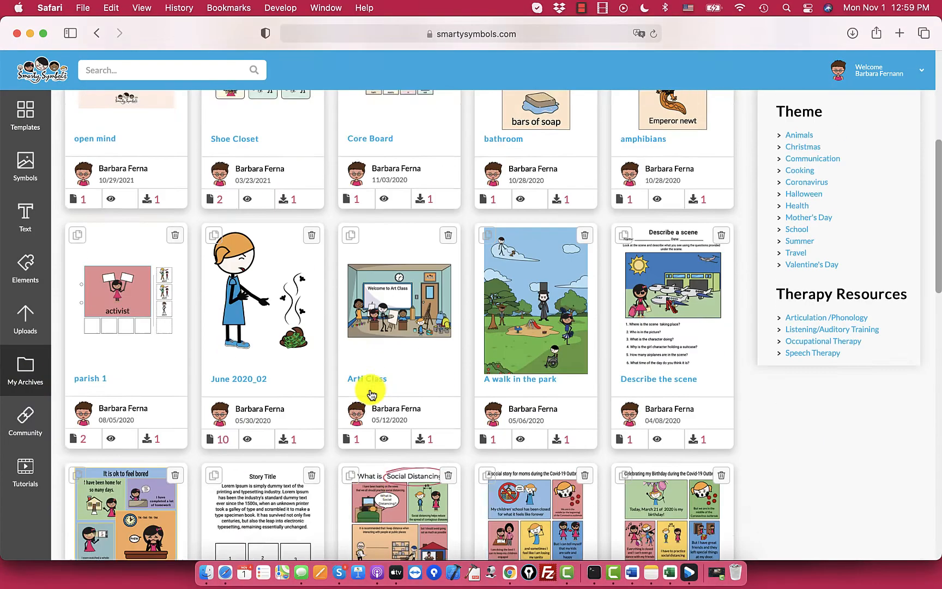
scroll("down", 3)
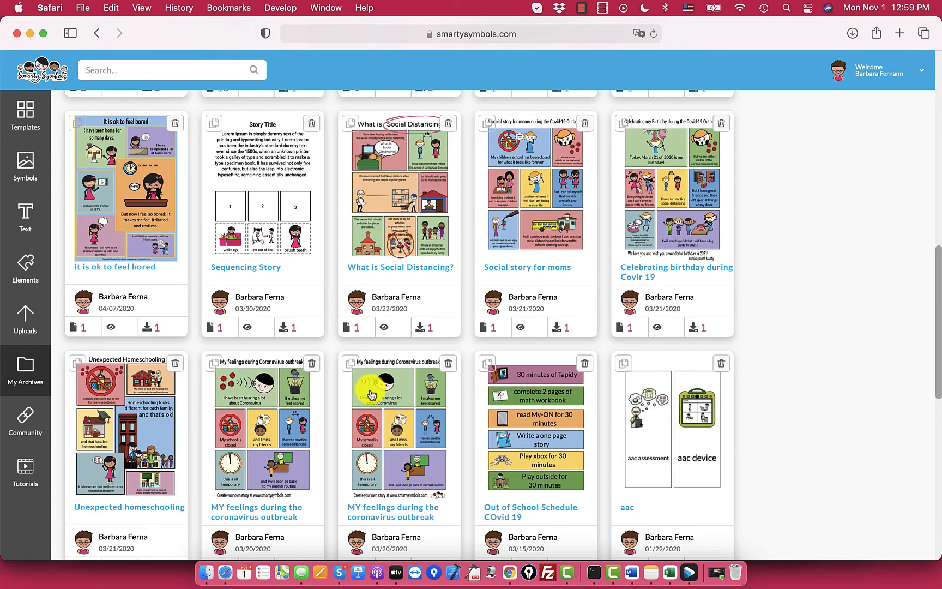
scroll("down", 3)
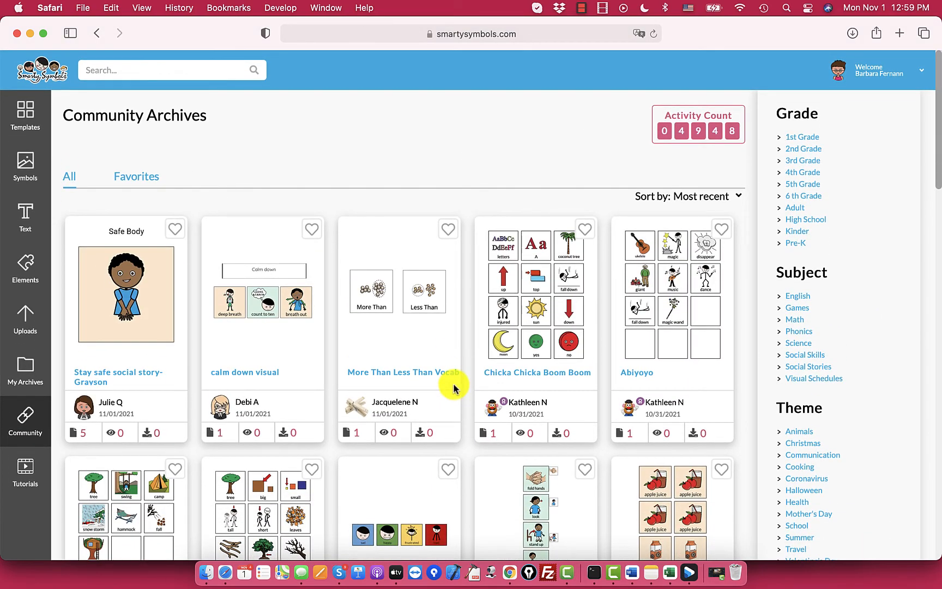
mouse_move(690, 143)
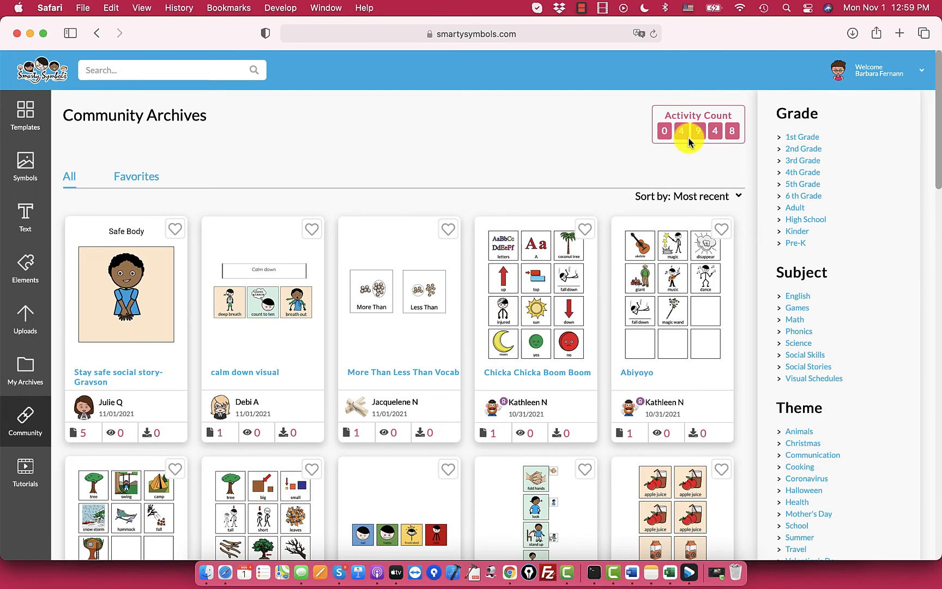
Scroll the shared community activities, then view the top 10 creators and downloads leaderboards
scroll("down", 3)
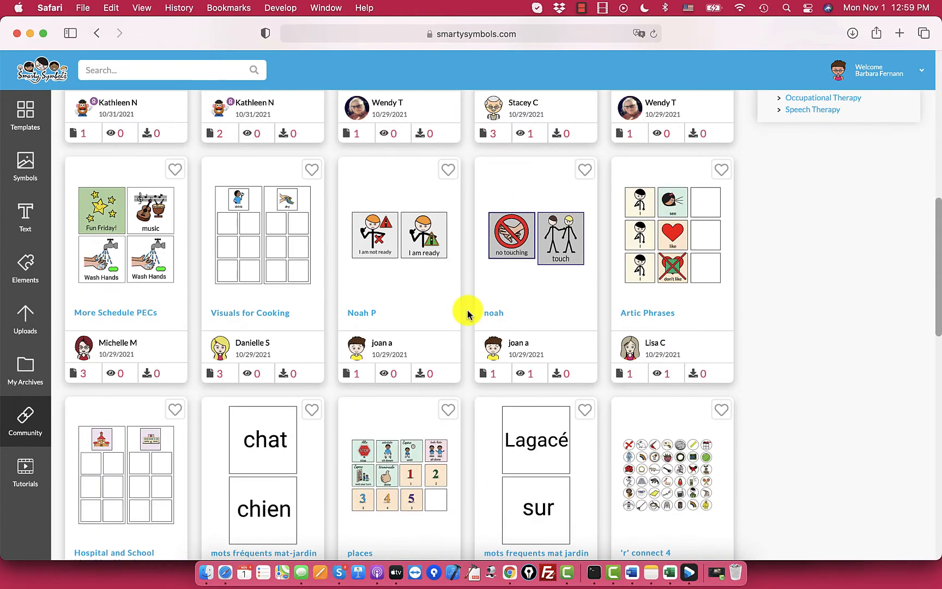
scroll("down", 3)
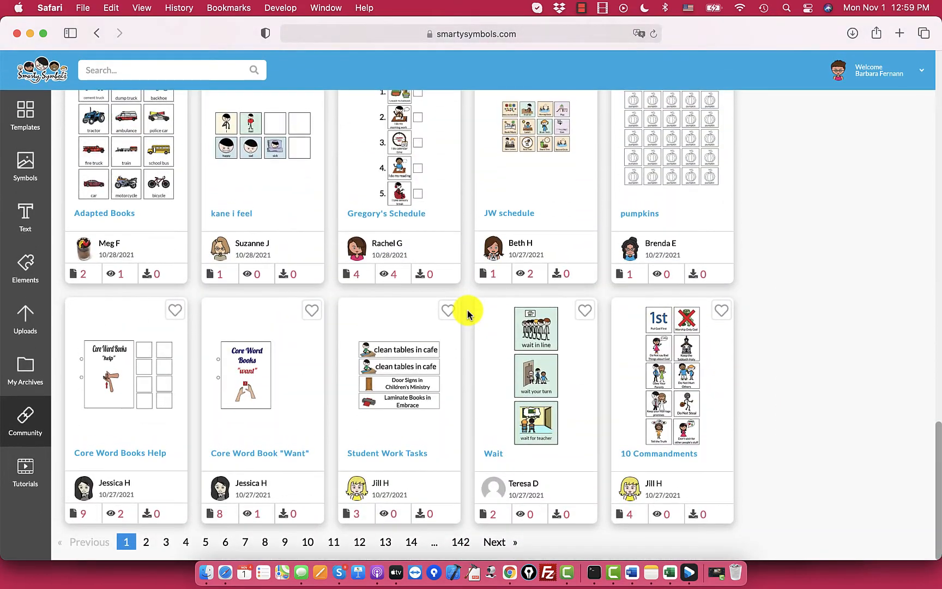
mouse_move(390, 248)
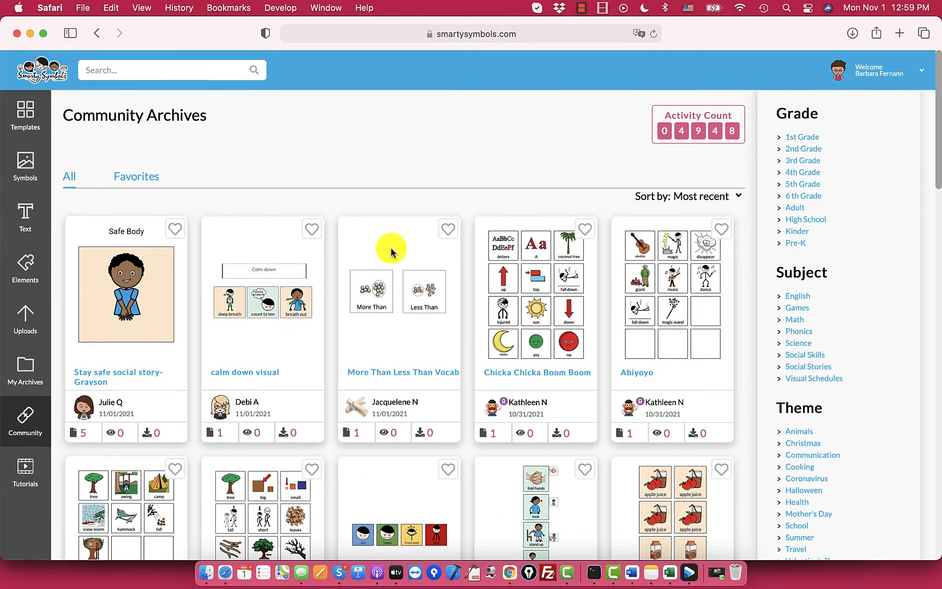
scroll("down", 3)
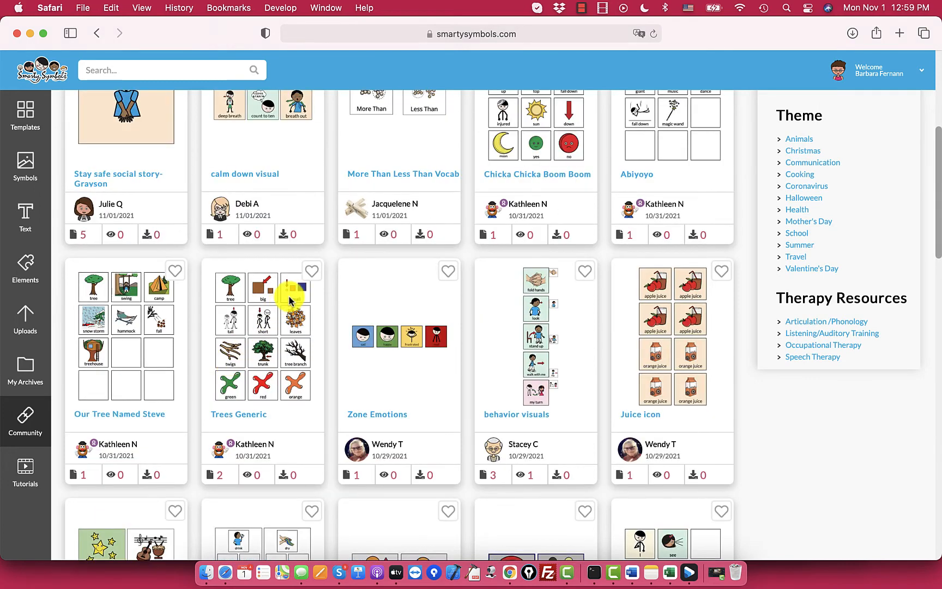
left_click(113, 443)
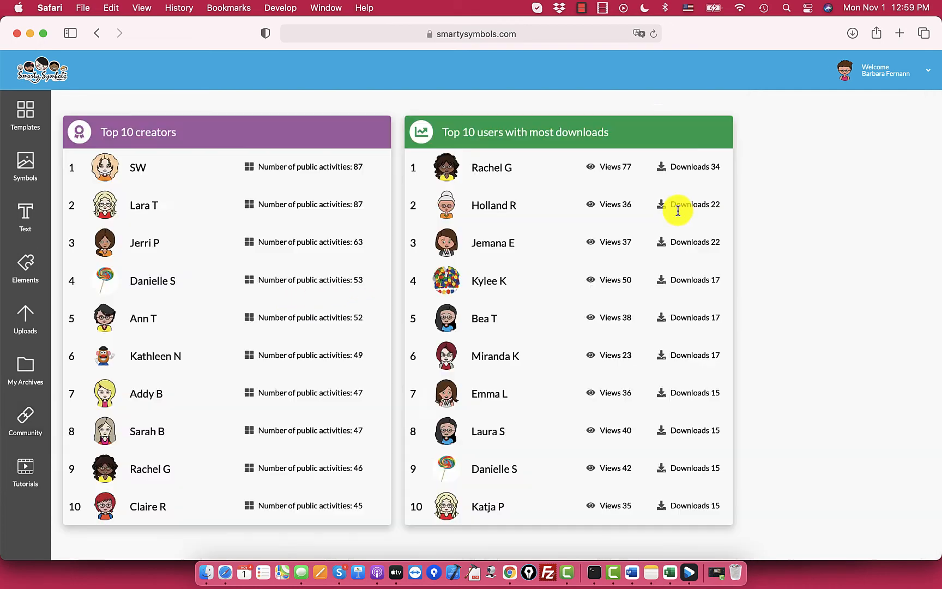
mouse_move(76, 155)
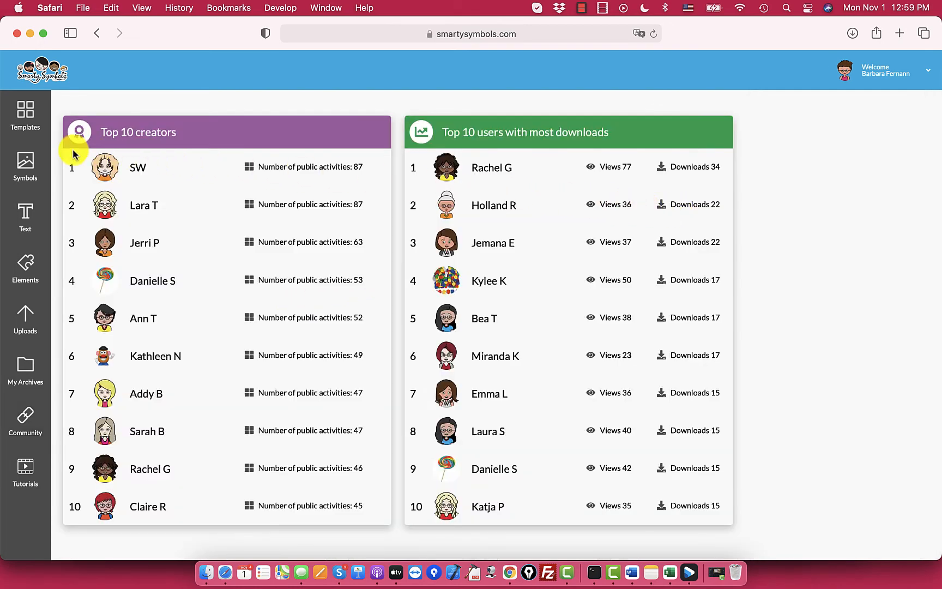
mouse_move(466, 163)
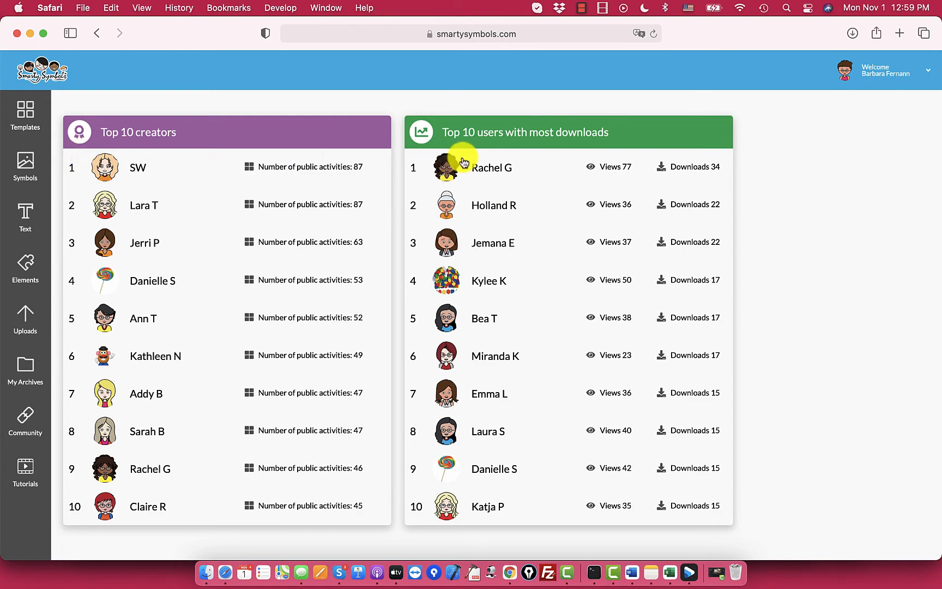
left_click(490, 166)
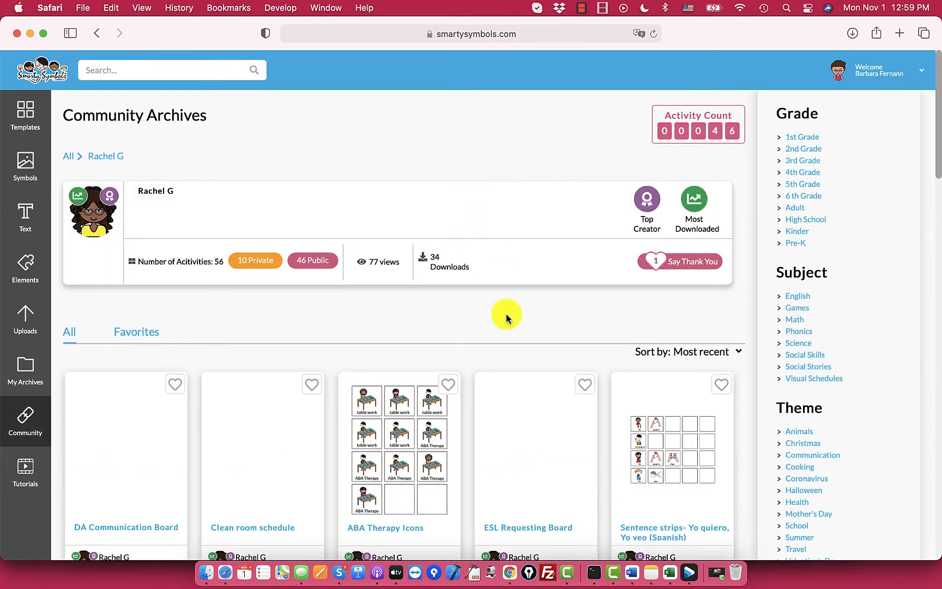
scroll("down", 3)
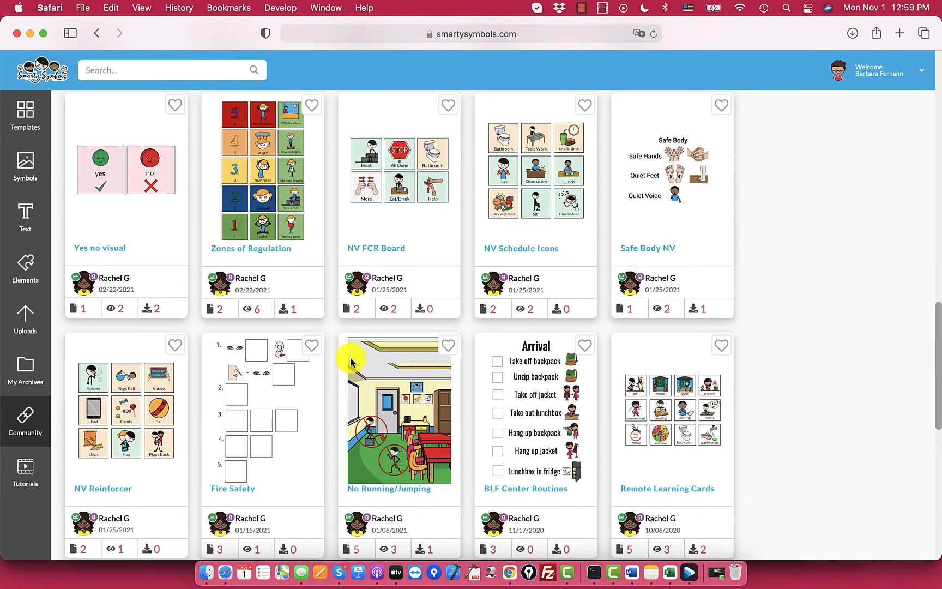
mouse_move(264, 267)
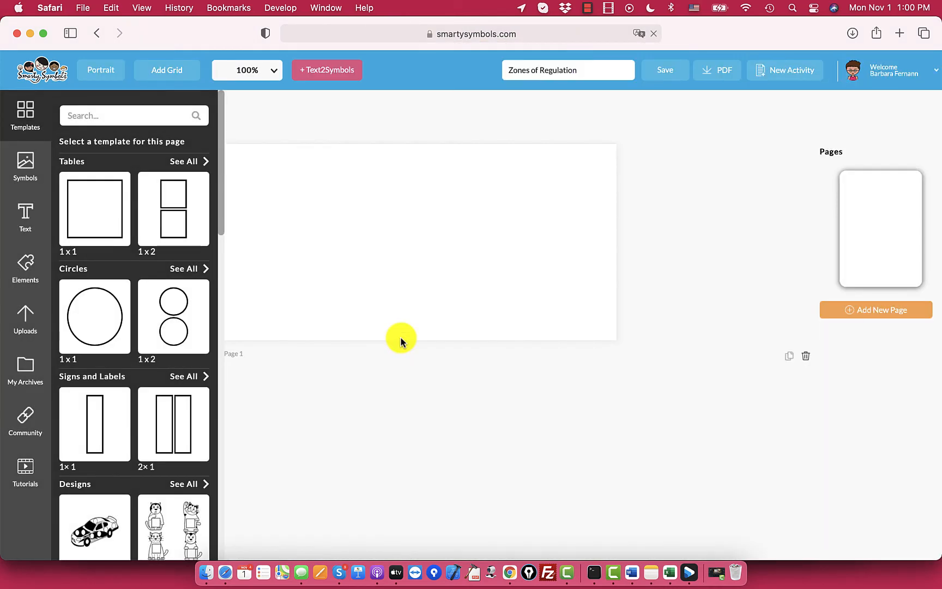
Add a third page with a Text2Symbols box reading 'I love my work'
left_click(875, 310)
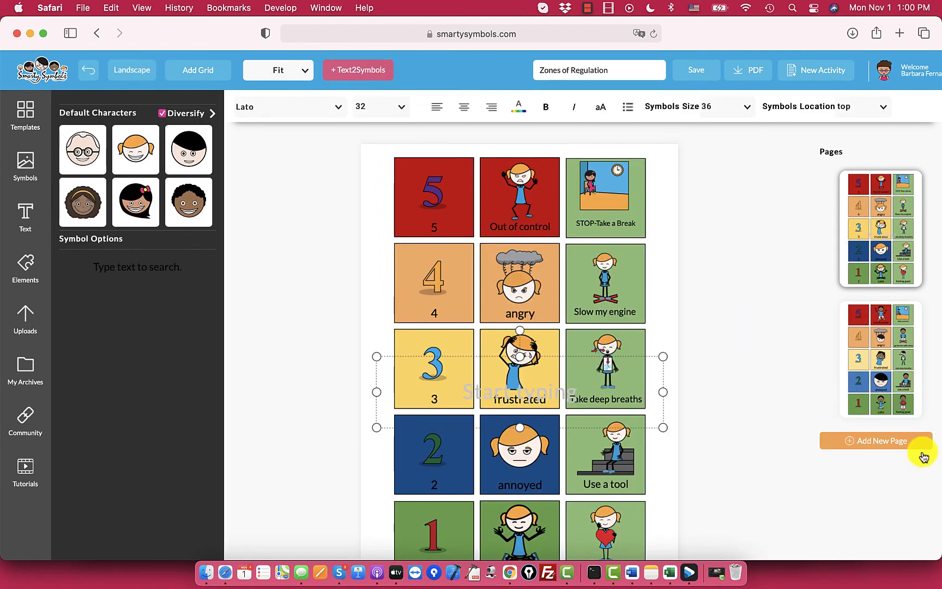
left_click(875, 440)
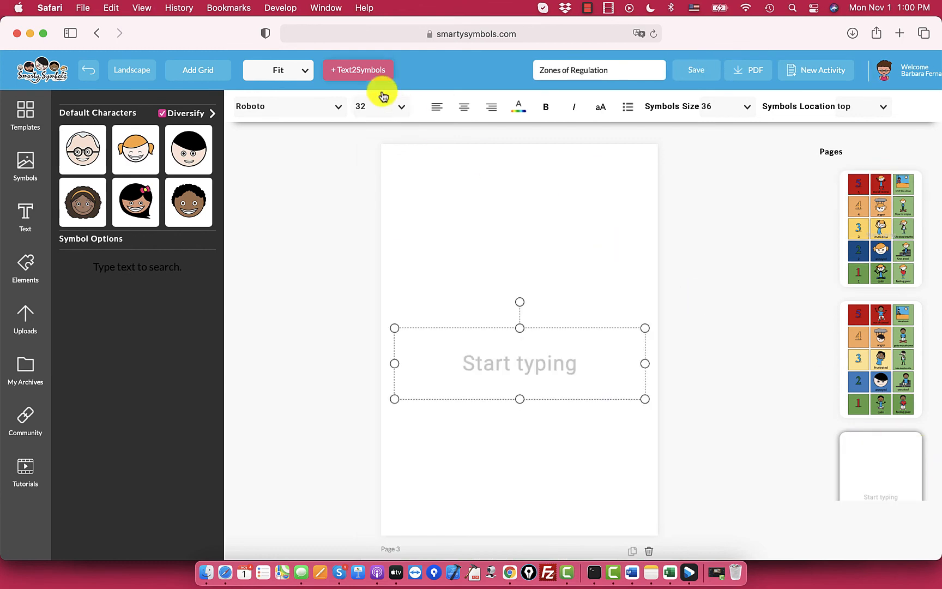
mouse_move(479, 367)
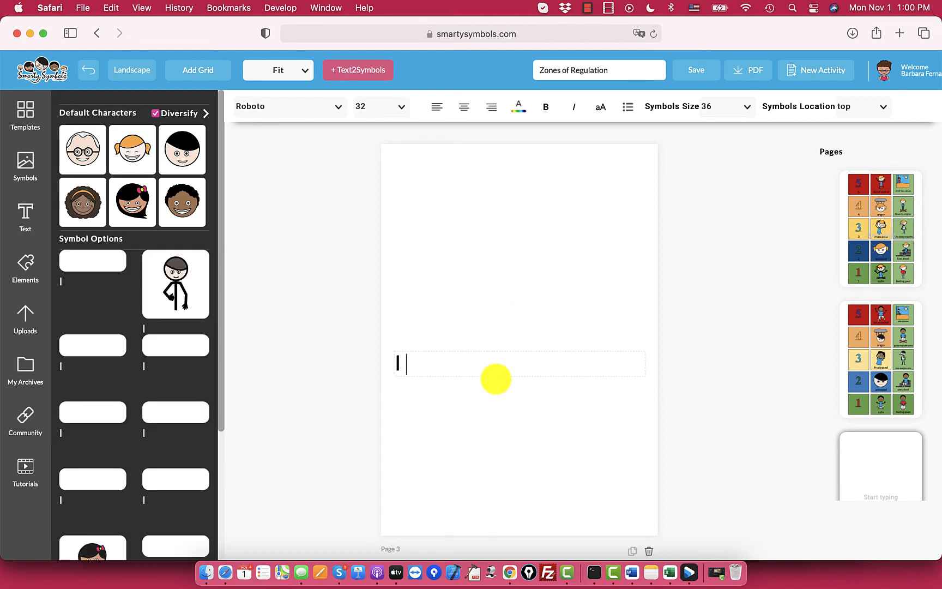
type("I love")
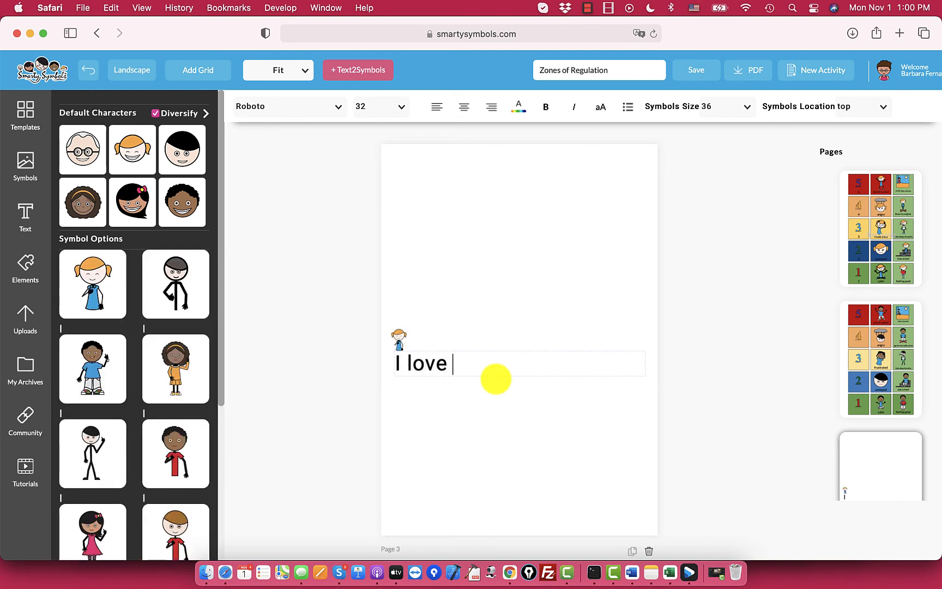
type("my")
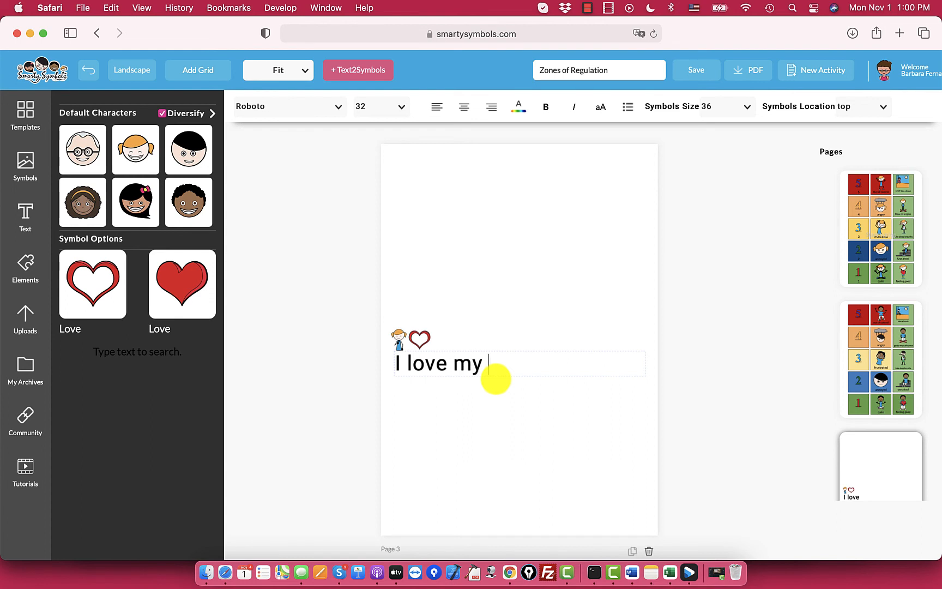
type("work")
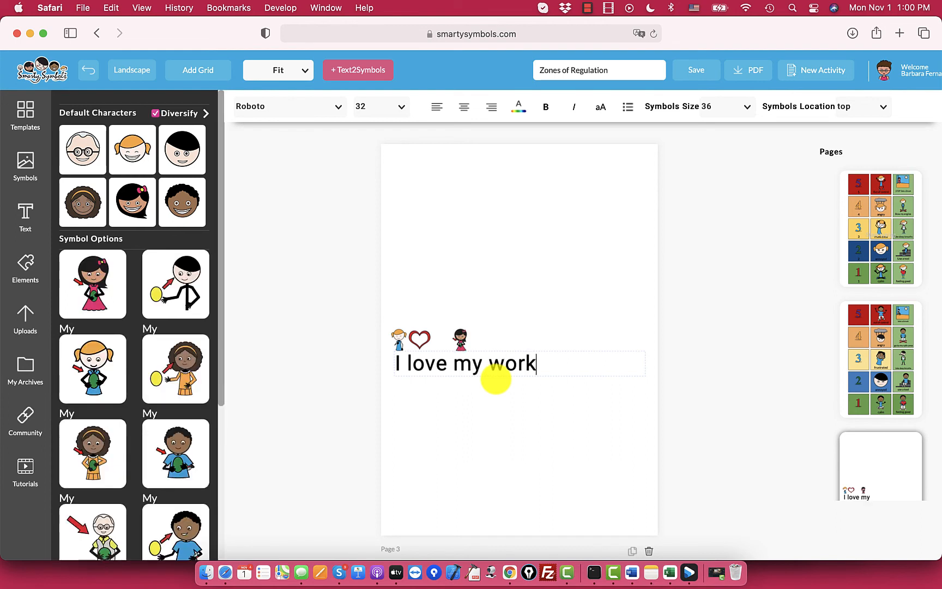